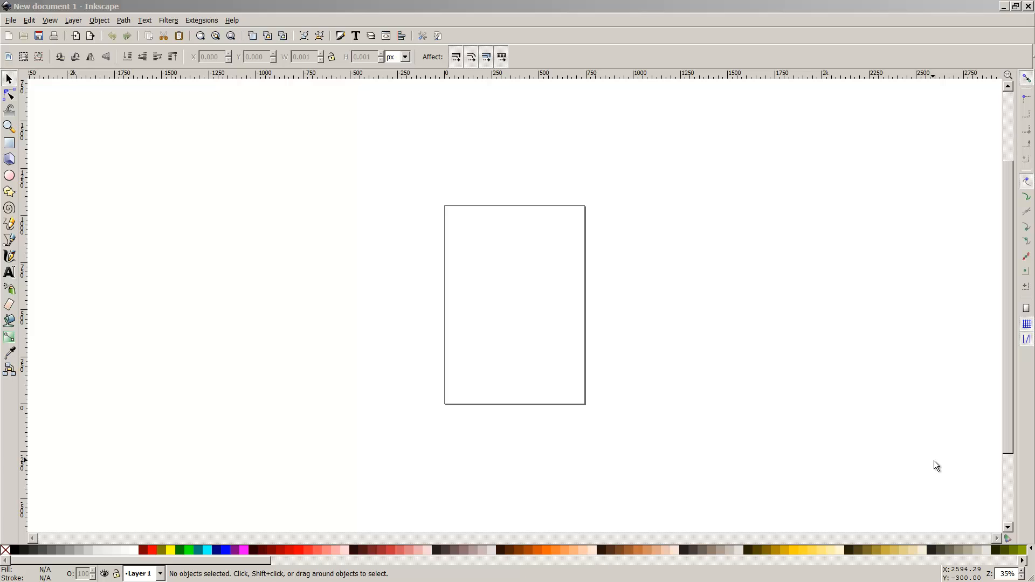
{"action": "mouse_move", "coordinate": [627, 151]}
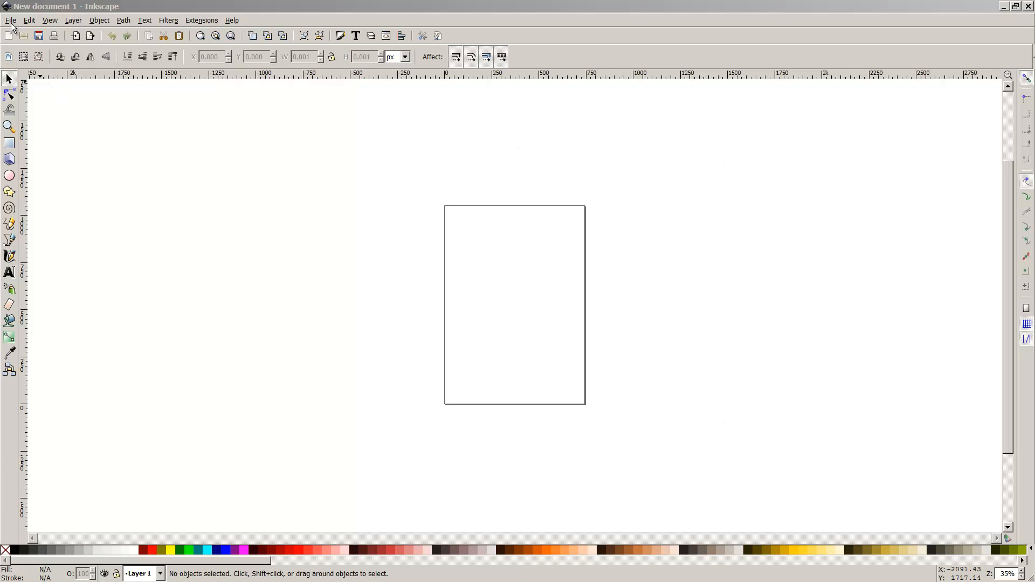
Turn off Show page border in Document Properties
{"action": "left_click", "coordinate": [9, 19]}
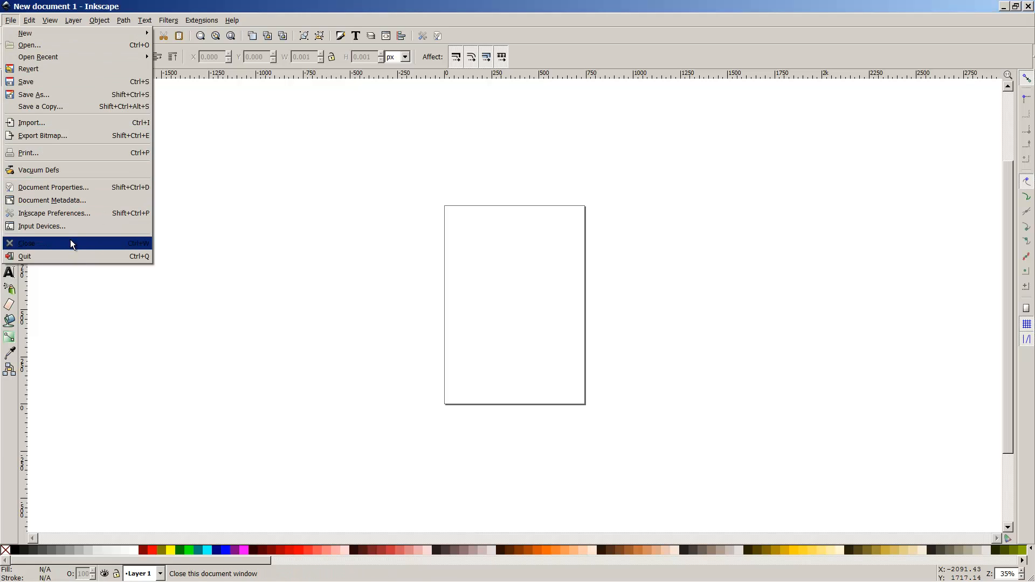
{"action": "left_click", "coordinate": [52, 187]}
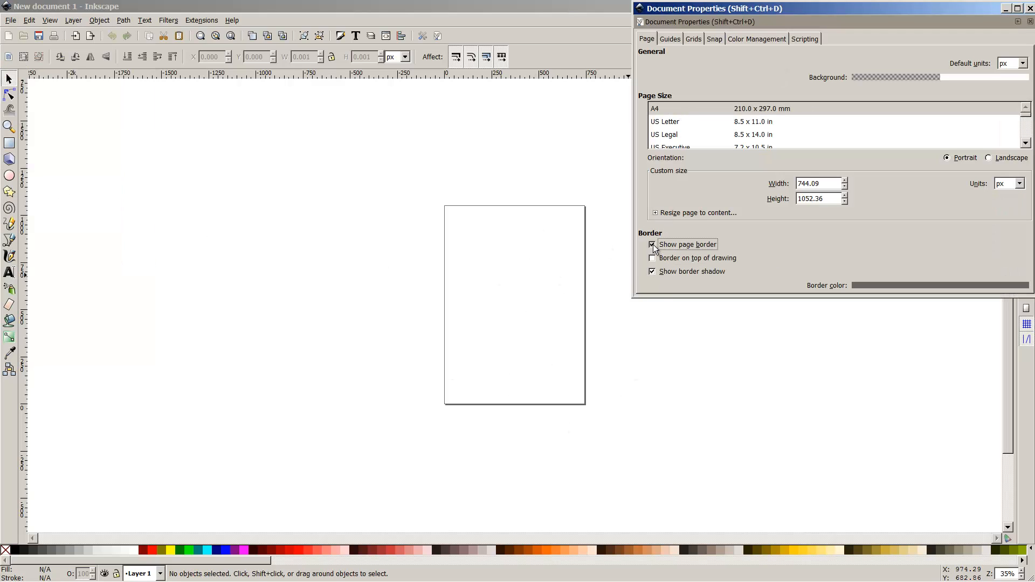
{"action": "left_click", "coordinate": [1029, 22]}
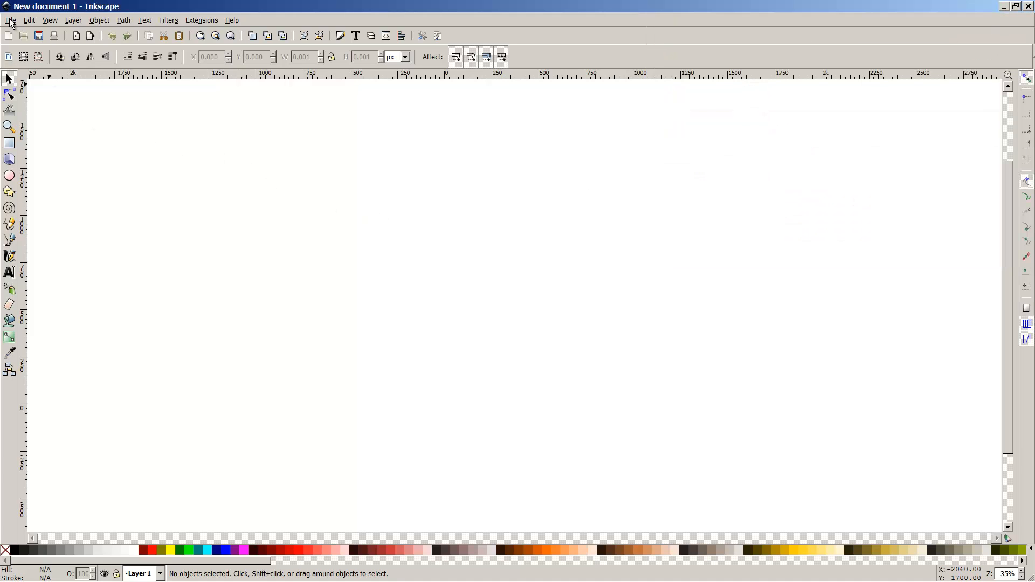
Import the bear PNG line drawing as an embedded image
{"action": "left_click", "coordinate": [10, 20]}
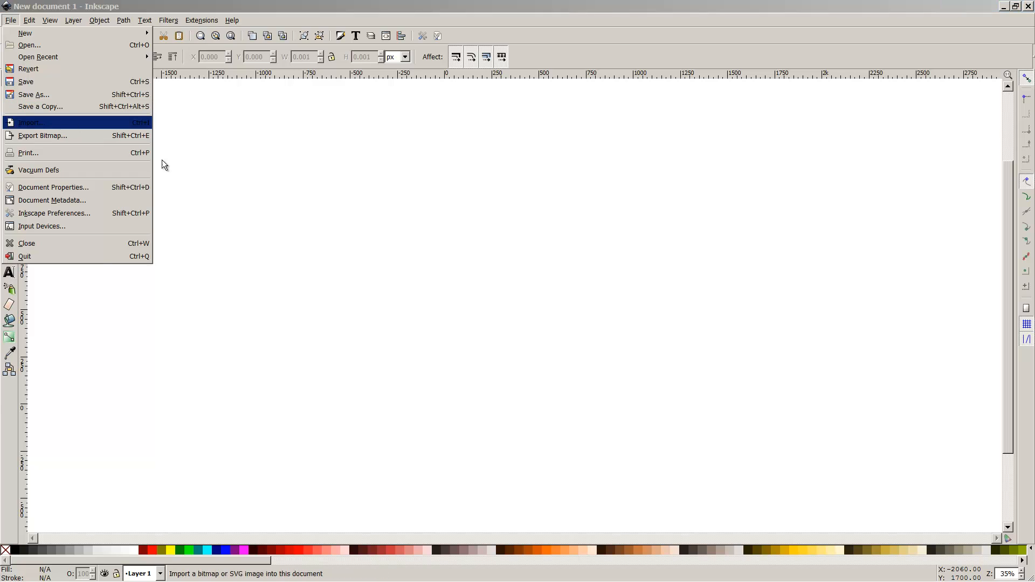
{"action": "left_click", "coordinate": [30, 122]}
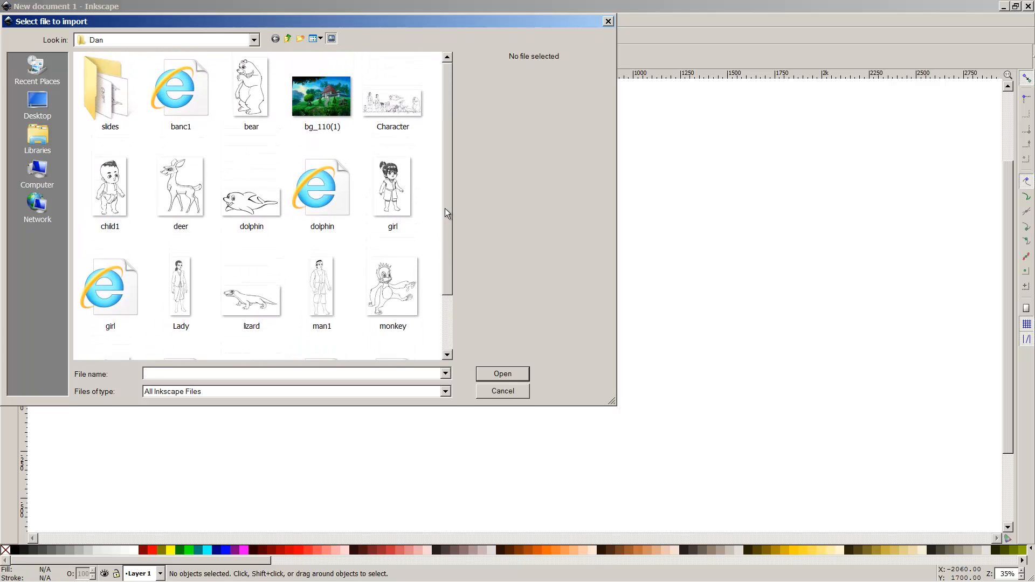
{"action": "mouse_move", "coordinate": [251, 105]}
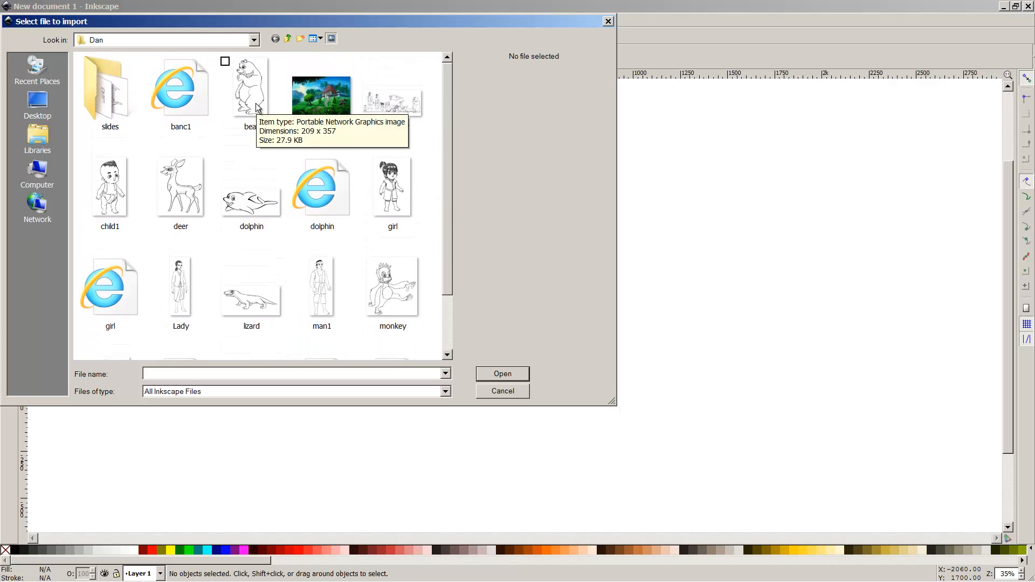
{"action": "left_click", "coordinate": [250, 85]}
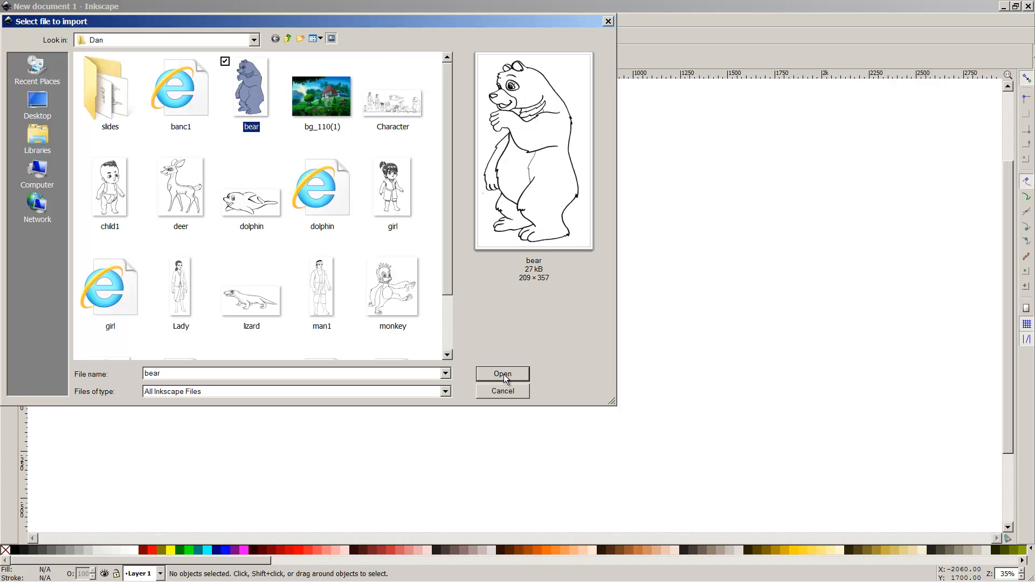
{"action": "left_click", "coordinate": [502, 374]}
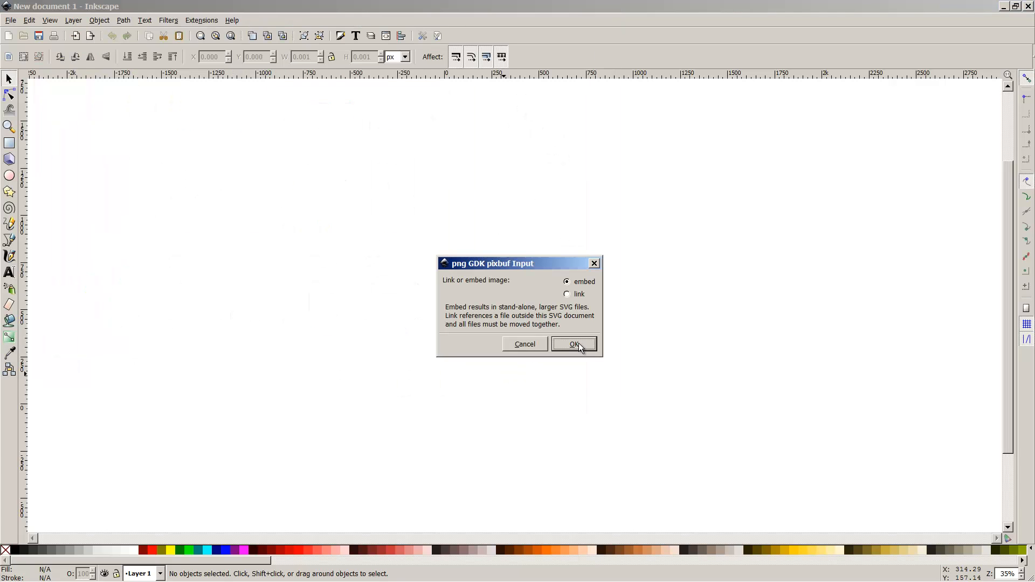
{"action": "mouse_move", "coordinate": [579, 303]}
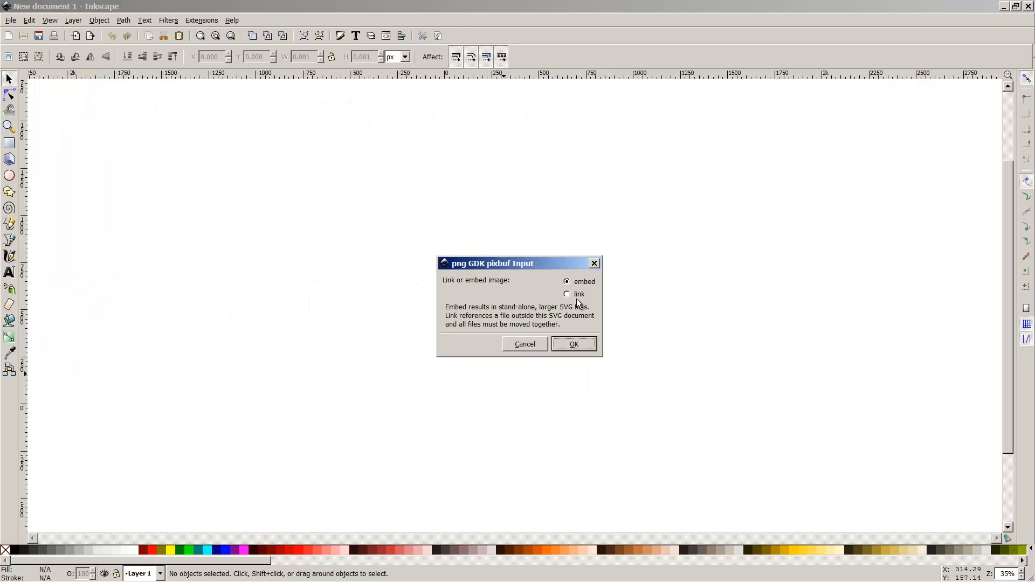
{"action": "left_click", "coordinate": [573, 344]}
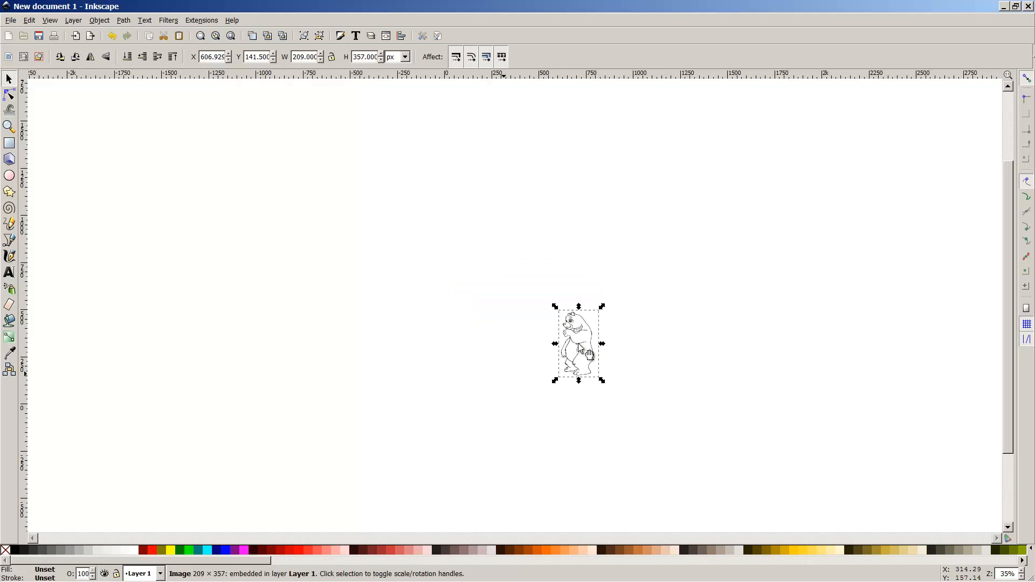
{"action": "mouse_move", "coordinate": [600, 389]}
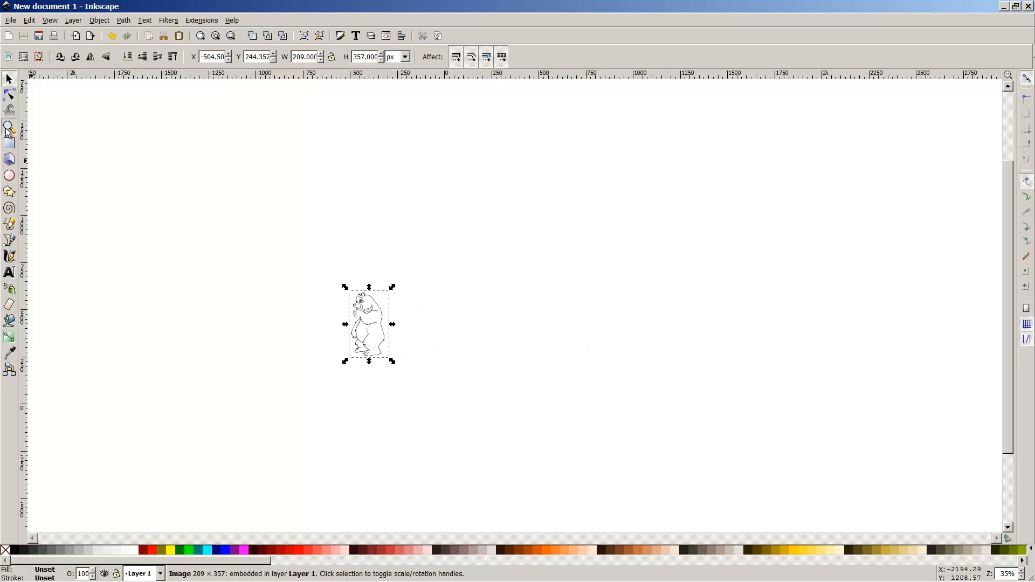
Pick the Zoom tool to close in on the bear's head and upper body
{"action": "left_click", "coordinate": [9, 126]}
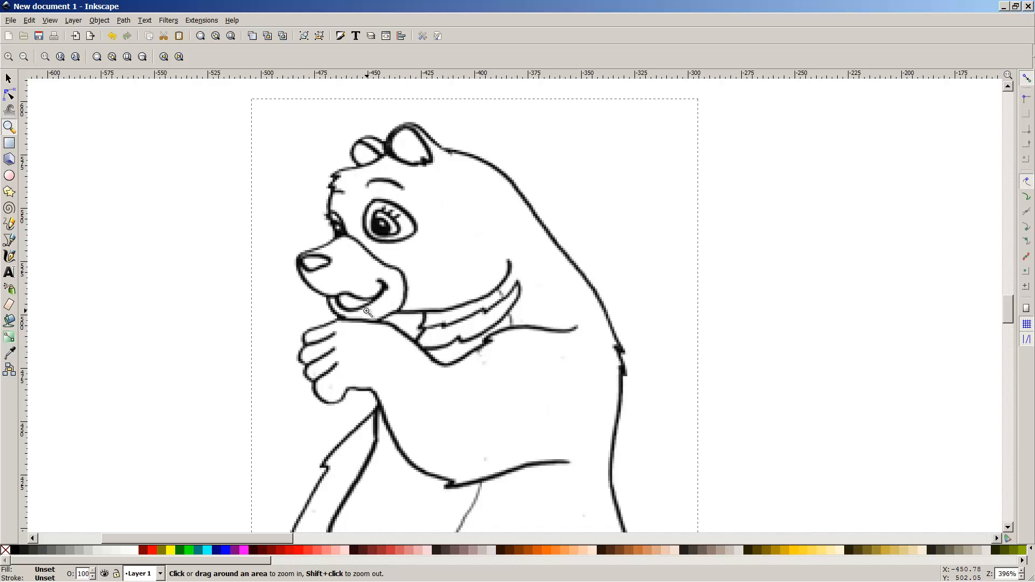
{"action": "mouse_move", "coordinate": [81, 25]}
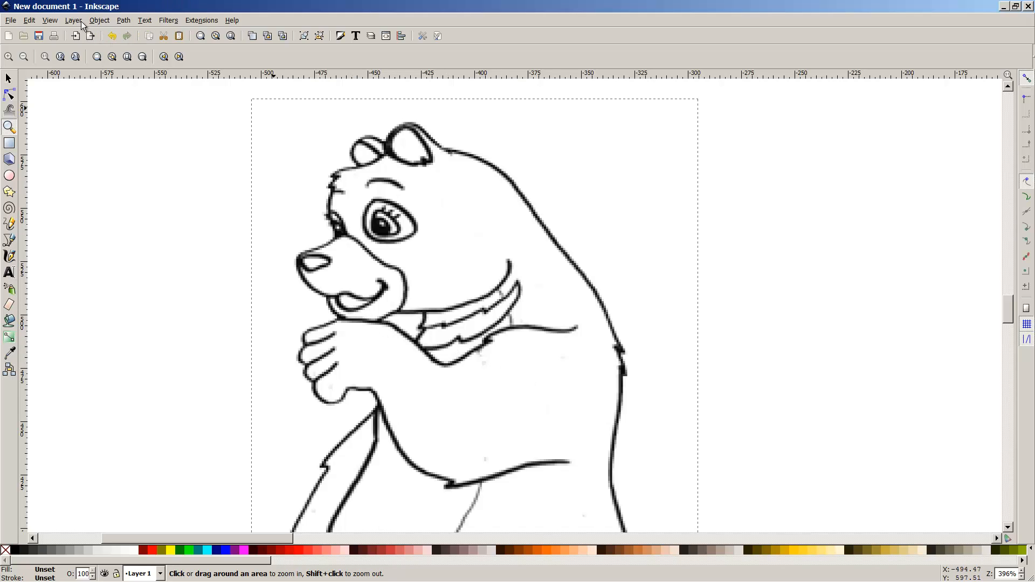
Add a new layer named 'Top' above the current layer
{"action": "left_click", "coordinate": [72, 20]}
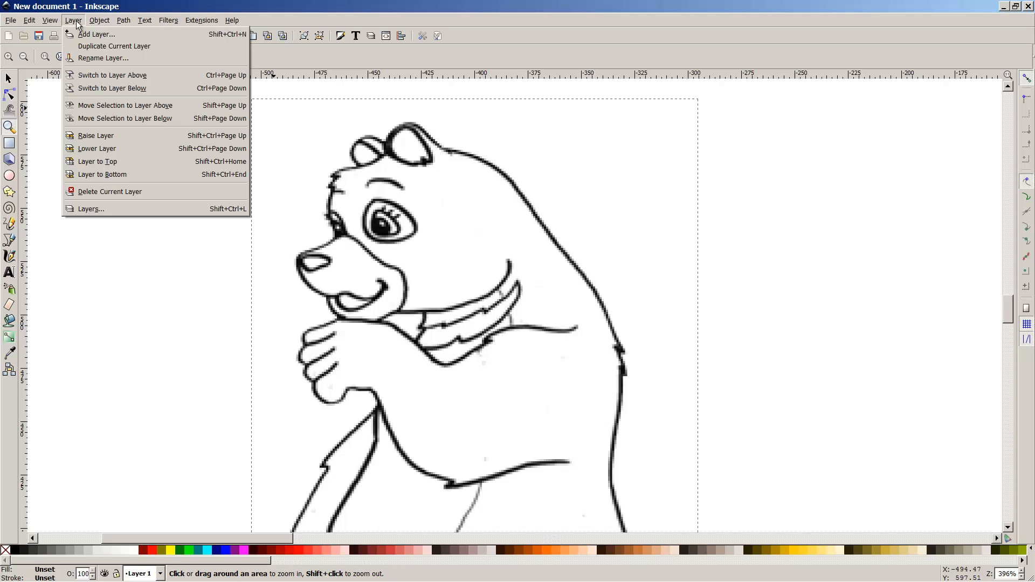
{"action": "mouse_move", "coordinate": [96, 33]}
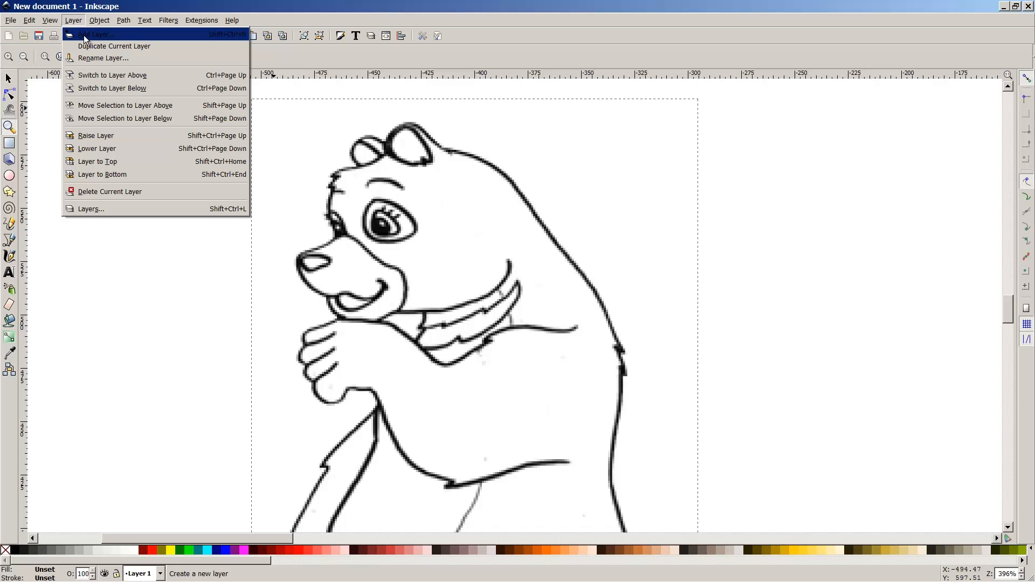
{"action": "left_click", "coordinate": [94, 34]}
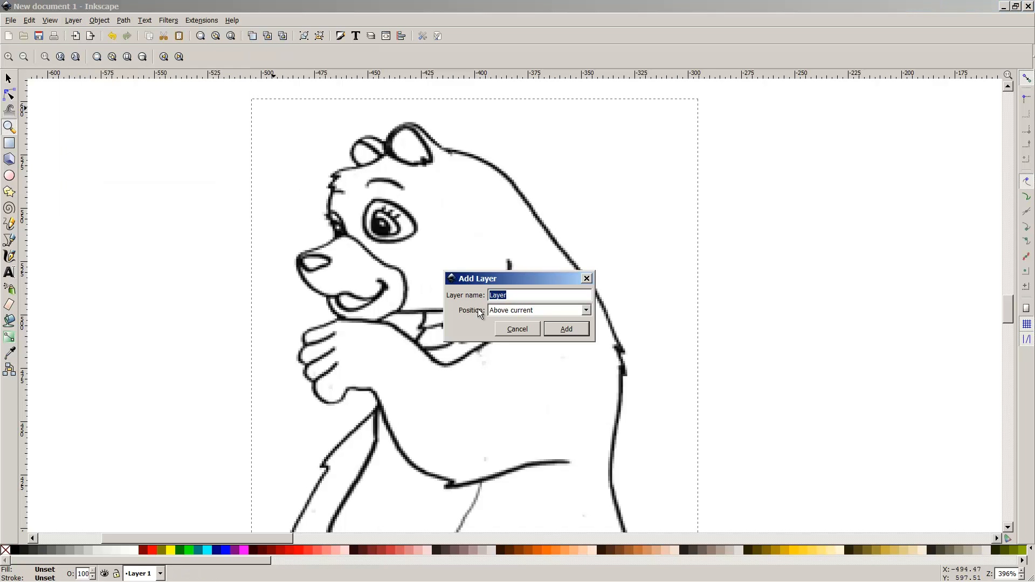
{"action": "type", "text": "Top"}
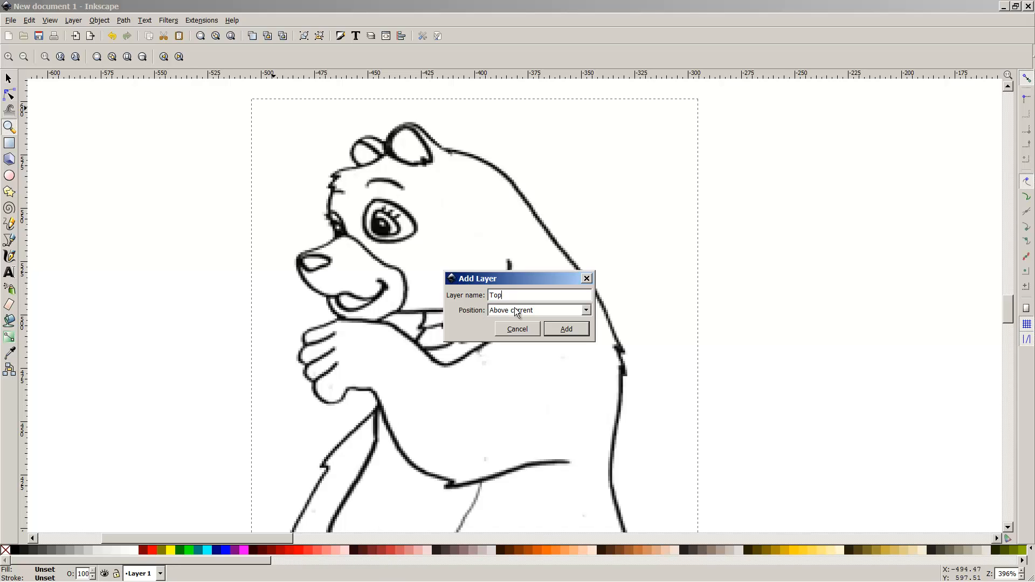
{"action": "left_click", "coordinate": [565, 329]}
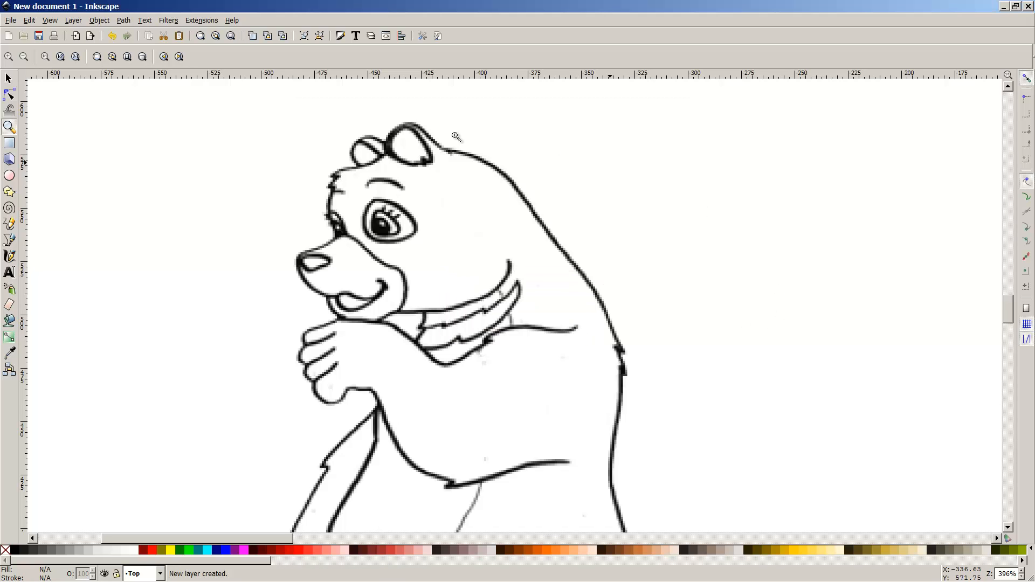
Show the Layers panel and make Layer 1 active
{"action": "left_click", "coordinate": [73, 20]}
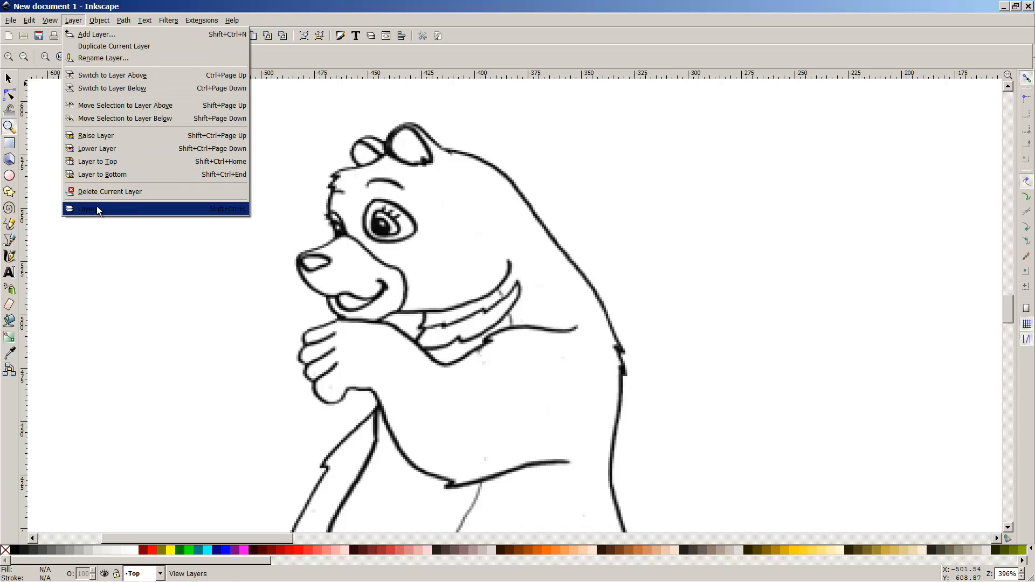
{"action": "left_click", "coordinate": [86, 209]}
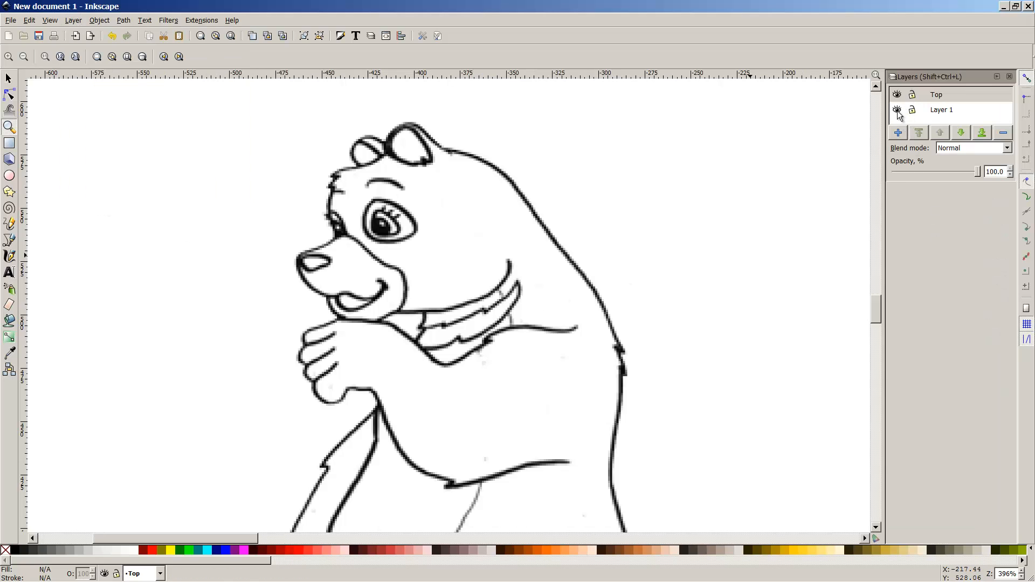
{"action": "left_click", "coordinate": [935, 94]}
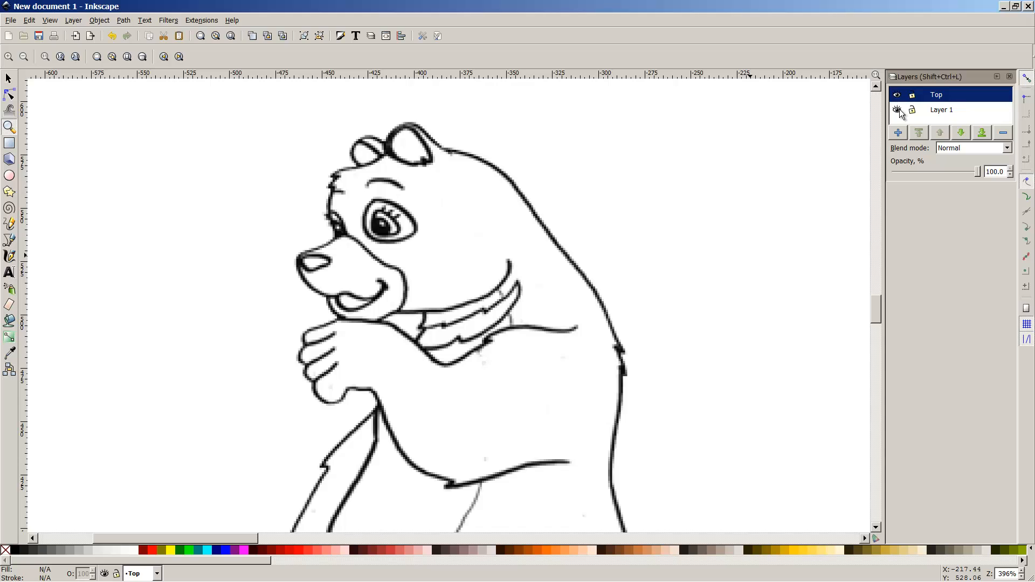
{"action": "left_click", "coordinate": [941, 109]}
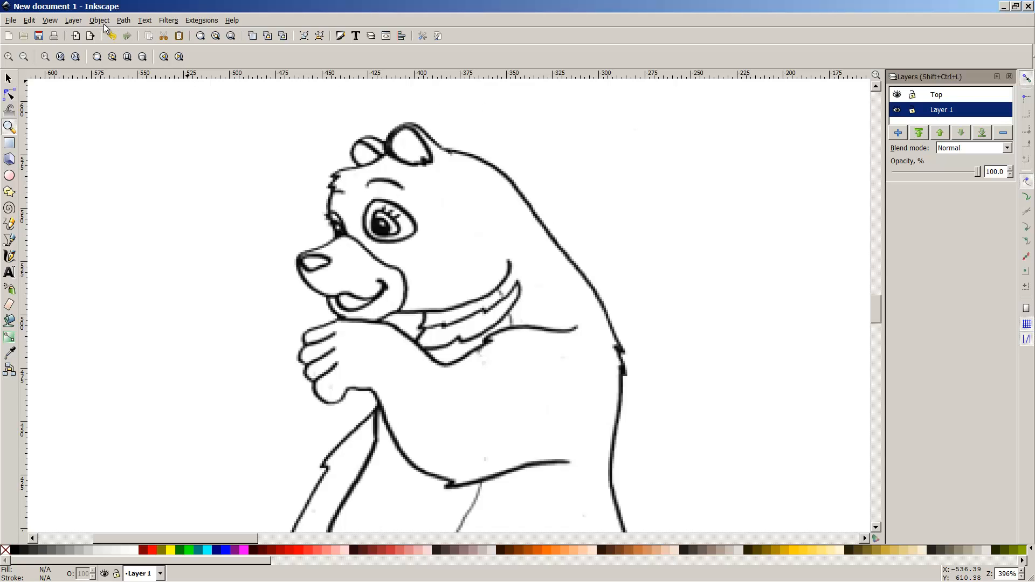
Lower Layer 1's opacity to about 42% so the bear sketch fades to grey
{"action": "left_click", "coordinate": [99, 20]}
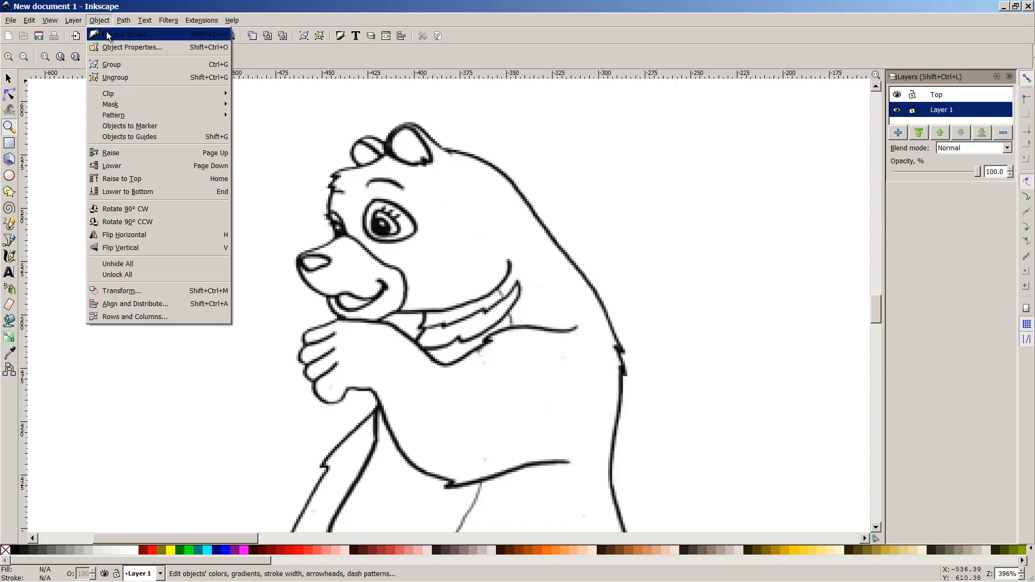
{"action": "left_click", "coordinate": [126, 35]}
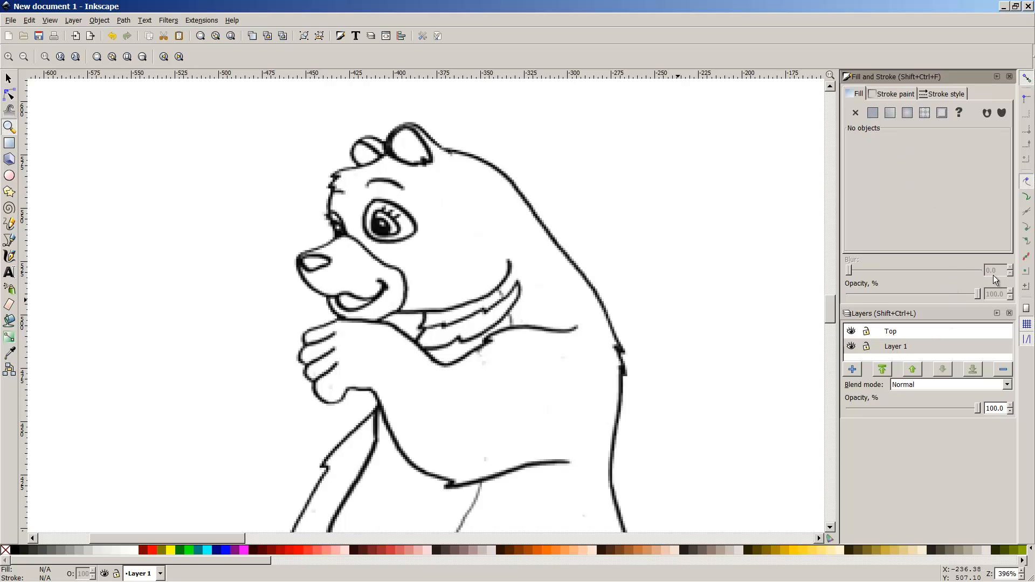
{"action": "mouse_move", "coordinate": [706, 361]}
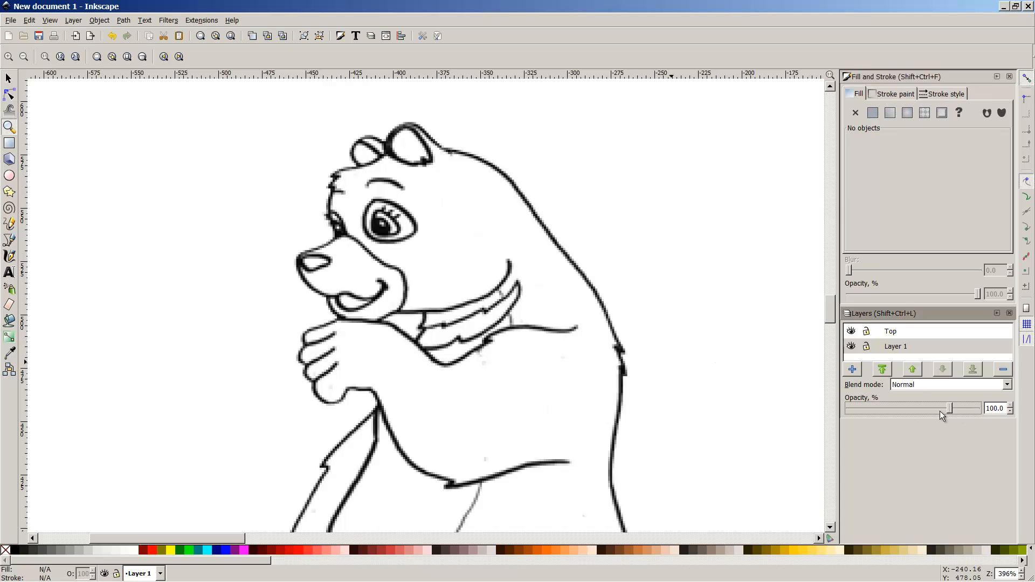
{"action": "left_click_drag", "start_coordinate": [949, 408], "coordinate": [903, 408]}
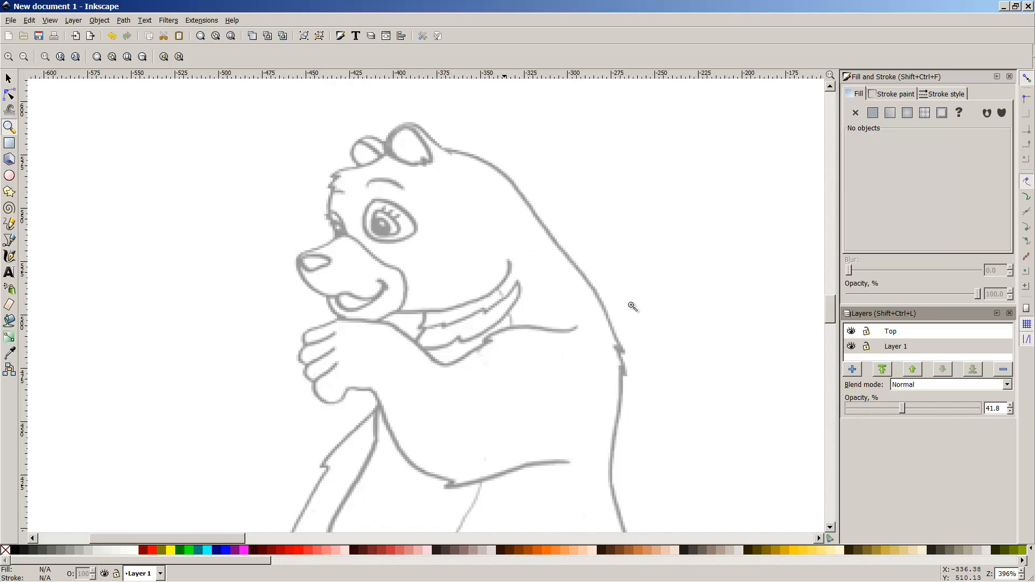
{"action": "mouse_move", "coordinate": [829, 348]}
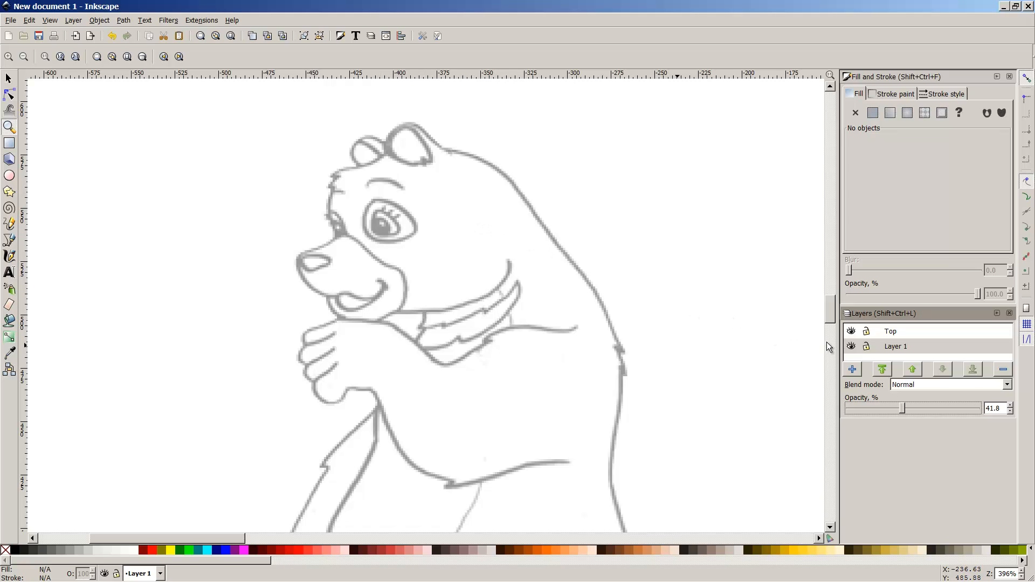
{"action": "mouse_move", "coordinate": [843, 331]}
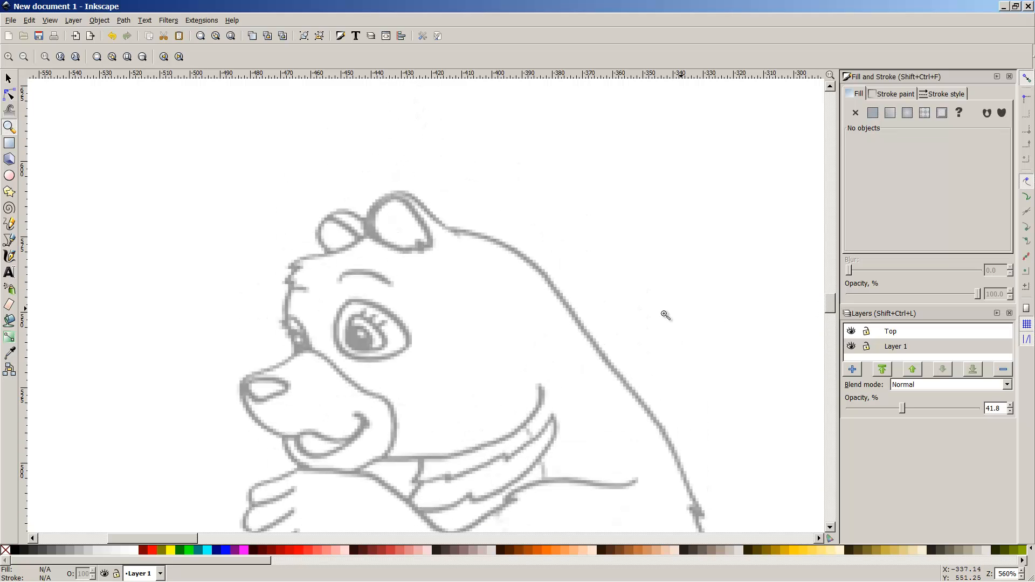
{"action": "mouse_move", "coordinate": [821, 349]}
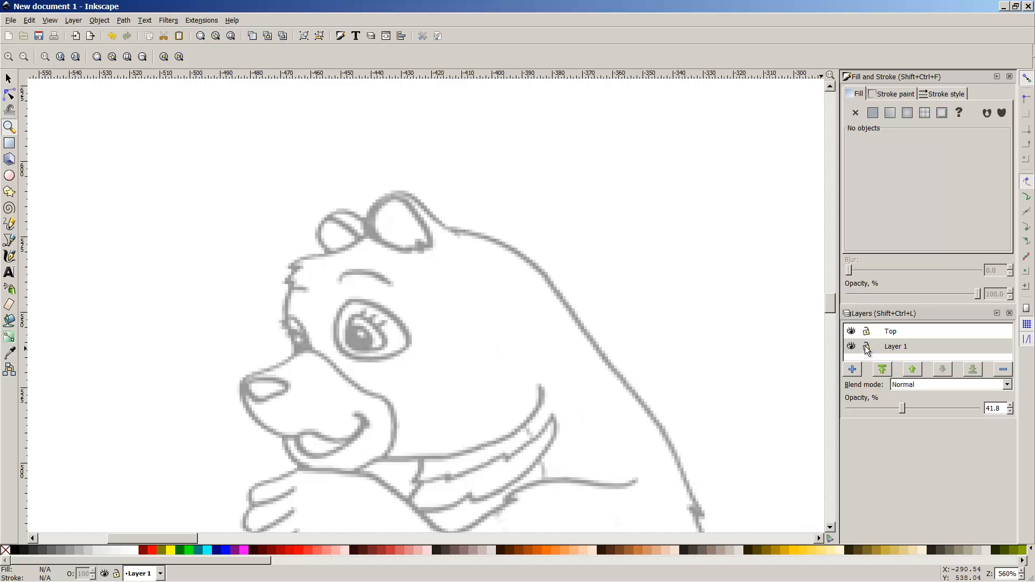
Lock Layer 1 with its padlock icon in the Layers panel
{"action": "left_click", "coordinate": [866, 346]}
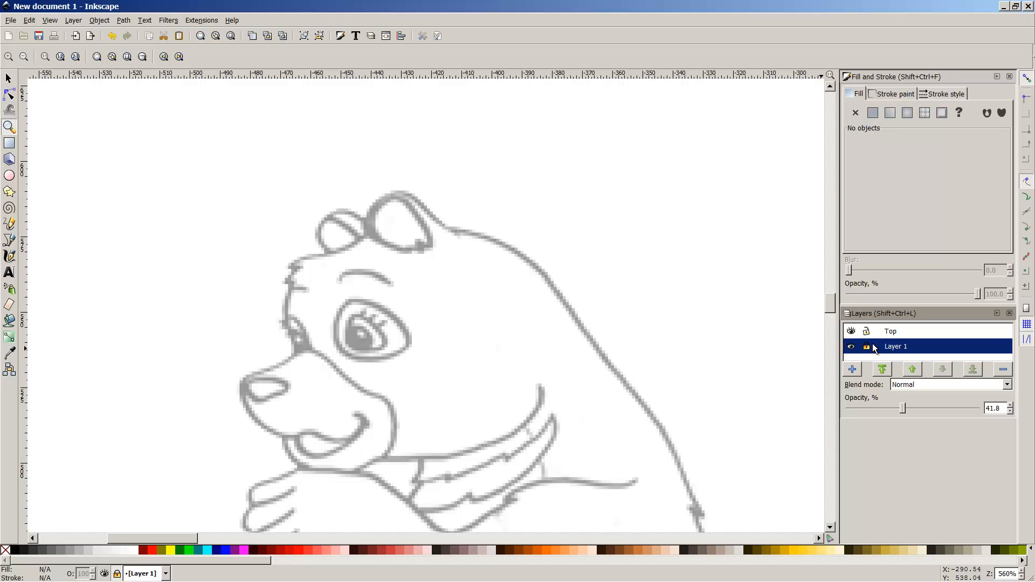
{"action": "mouse_move", "coordinate": [872, 350]}
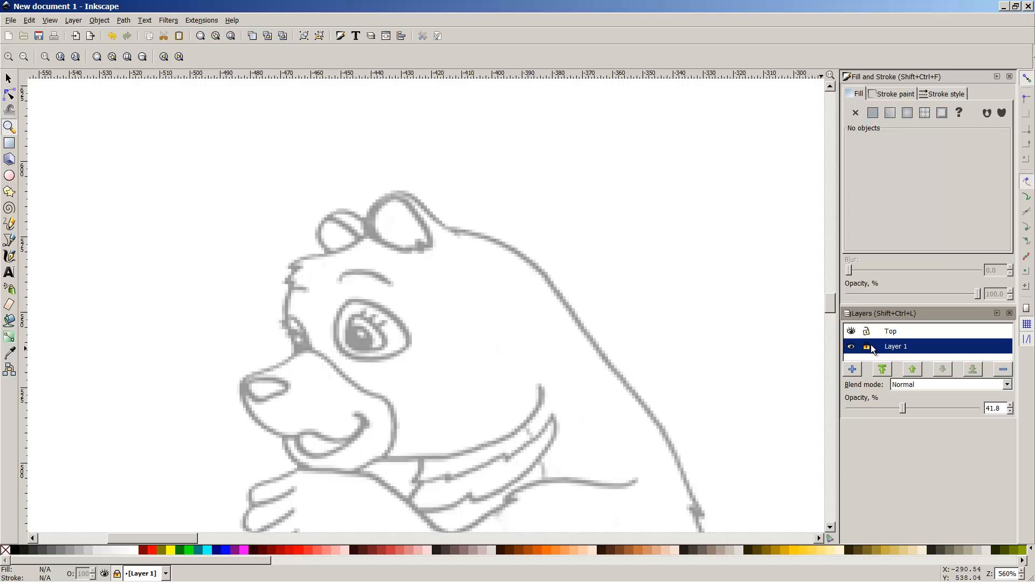
{"action": "mouse_move", "coordinate": [873, 350]}
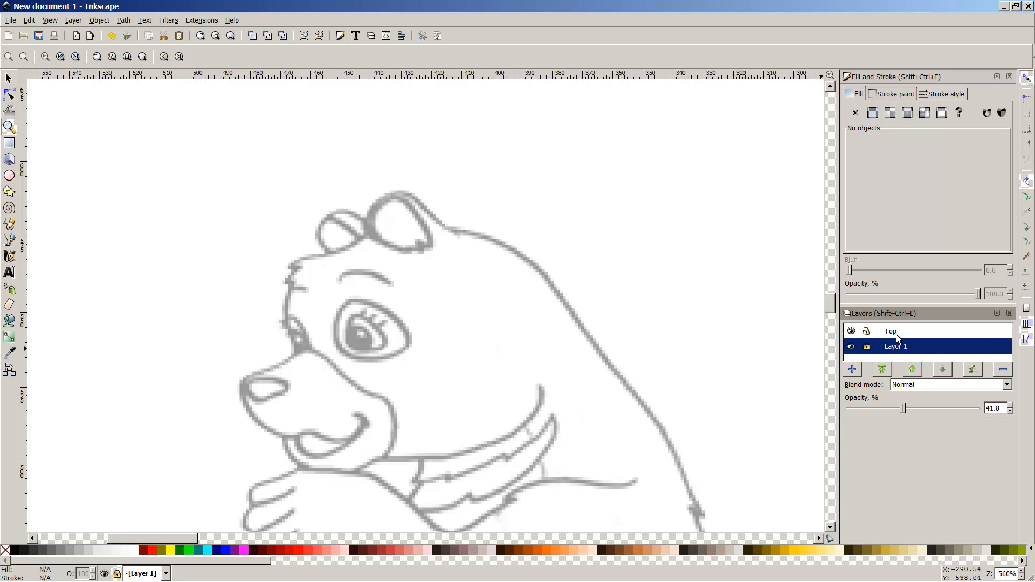
Make Top the current layer and scroll to bring the bear's paw into view
{"action": "left_click", "coordinate": [890, 331]}
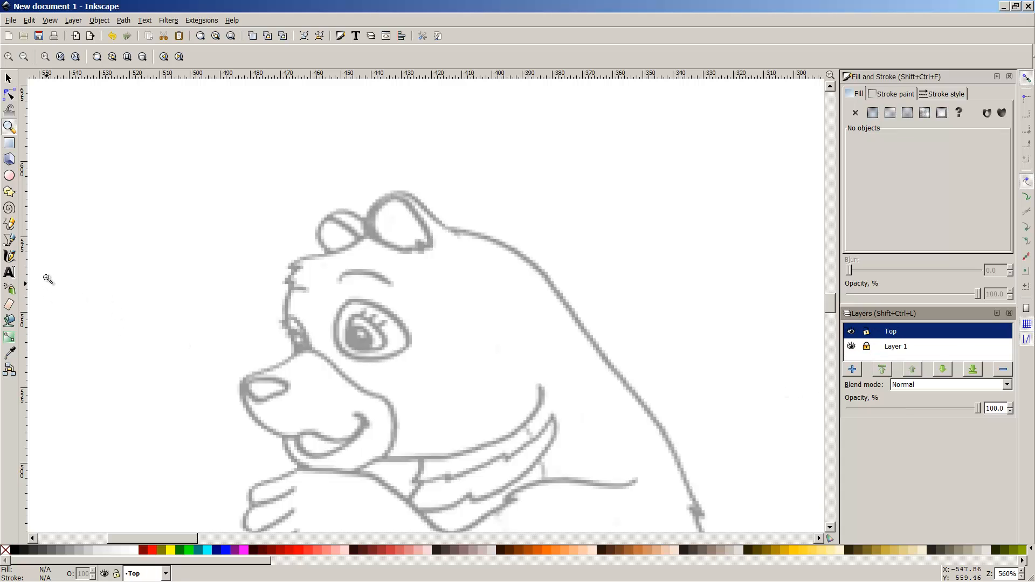
{"action": "mouse_move", "coordinate": [49, 277]}
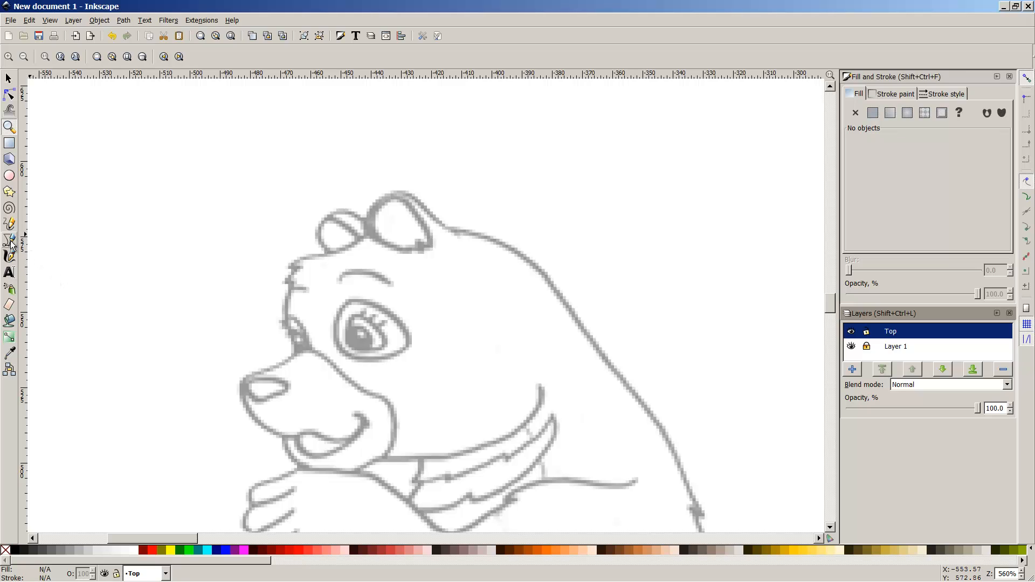
{"action": "mouse_move", "coordinate": [11, 241]}
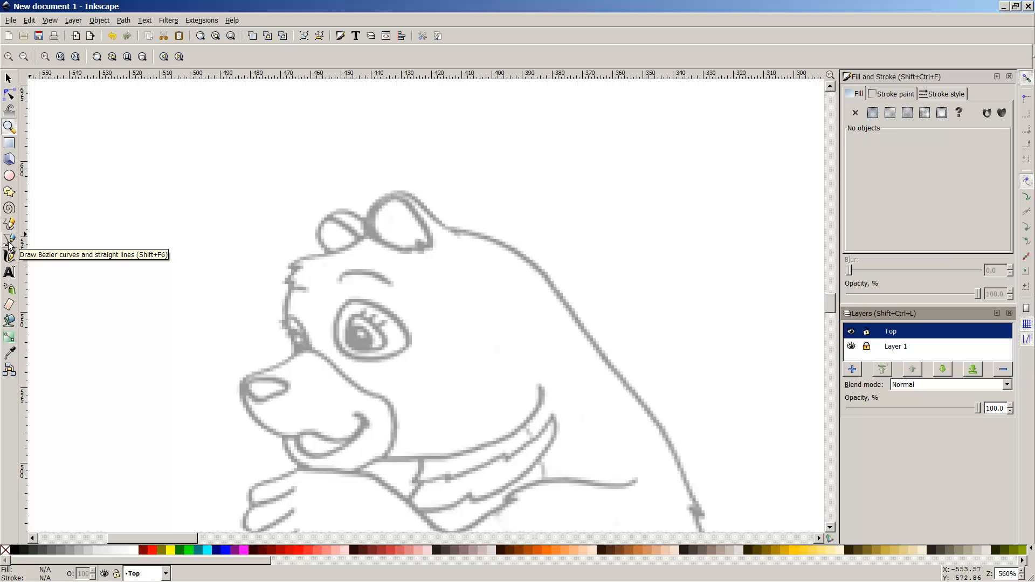
{"action": "mouse_move", "coordinate": [9, 239]}
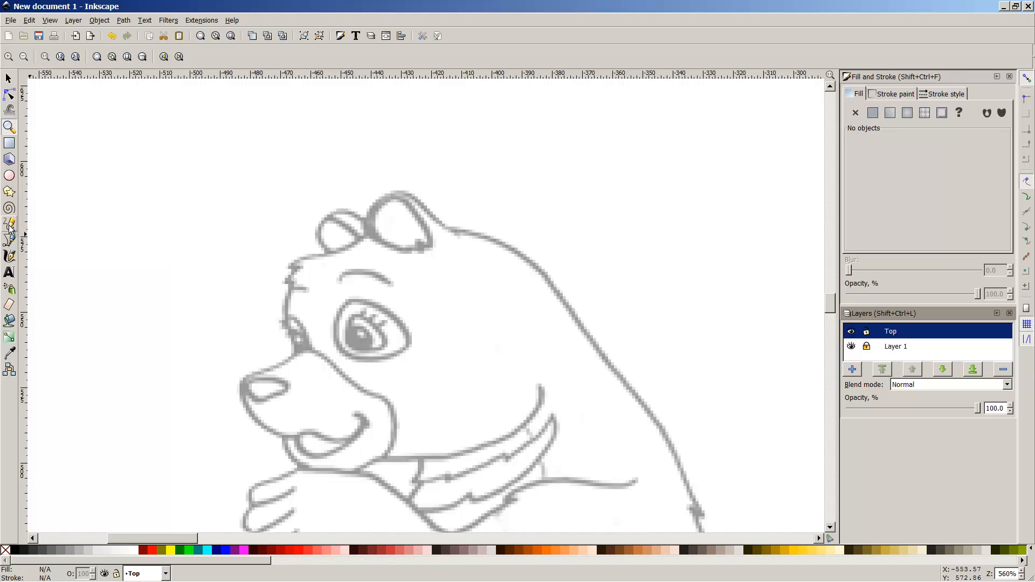
{"action": "mouse_move", "coordinate": [9, 231]}
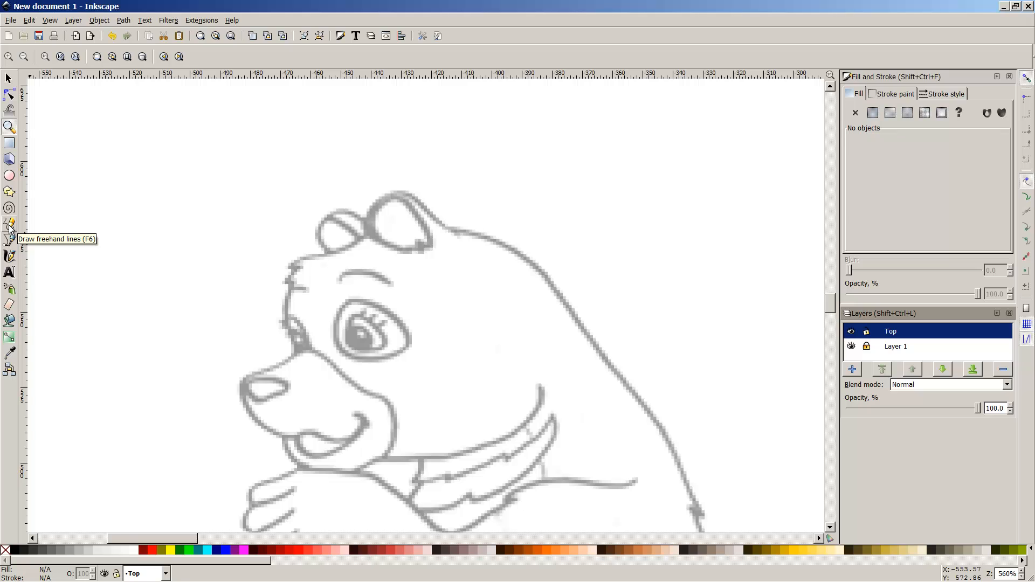
{"action": "mouse_move", "coordinate": [11, 229]}
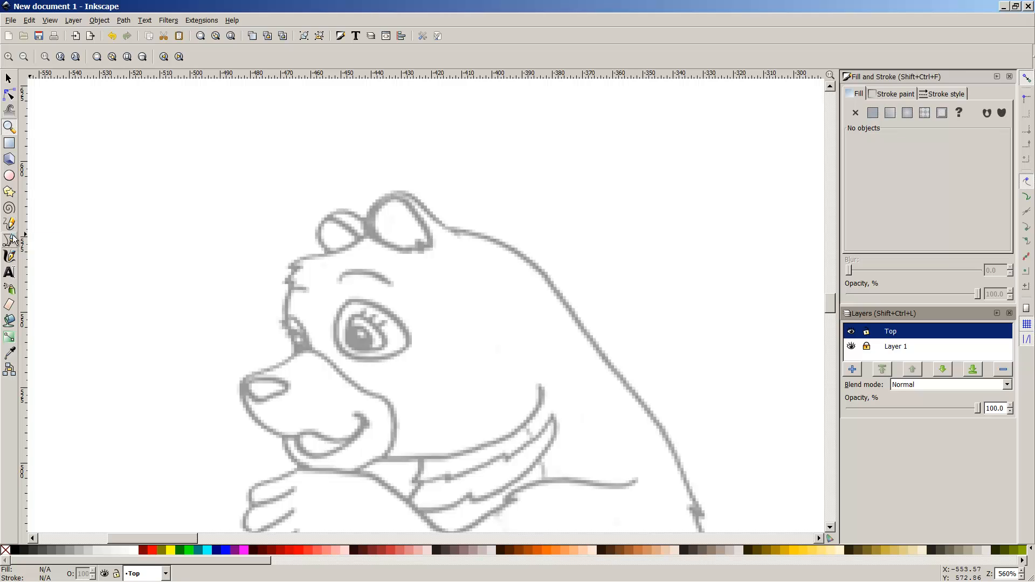
{"action": "mouse_move", "coordinate": [10, 240]}
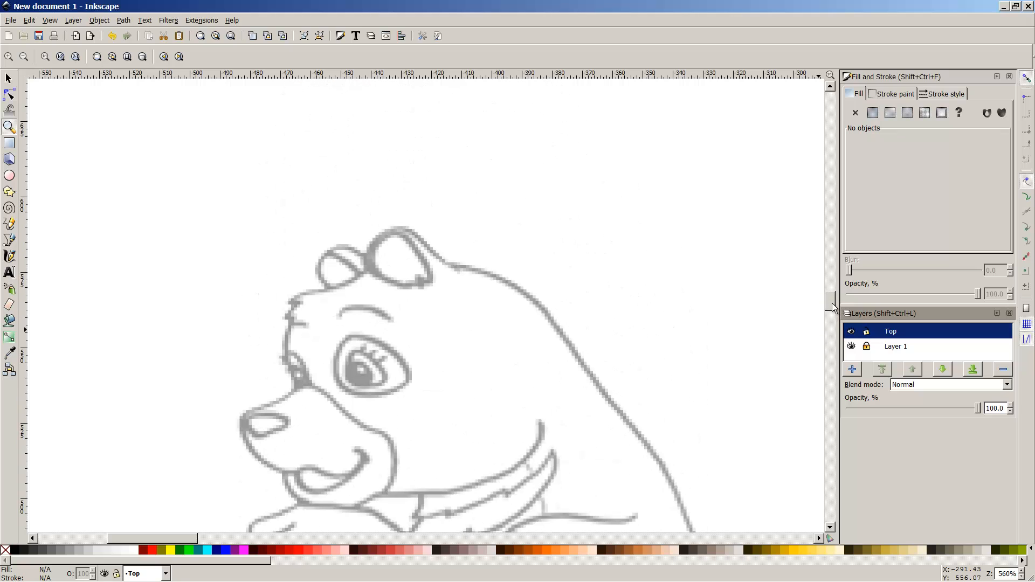
{"action": "scroll", "scroll_direction": "down", "scroll_amount": 3}
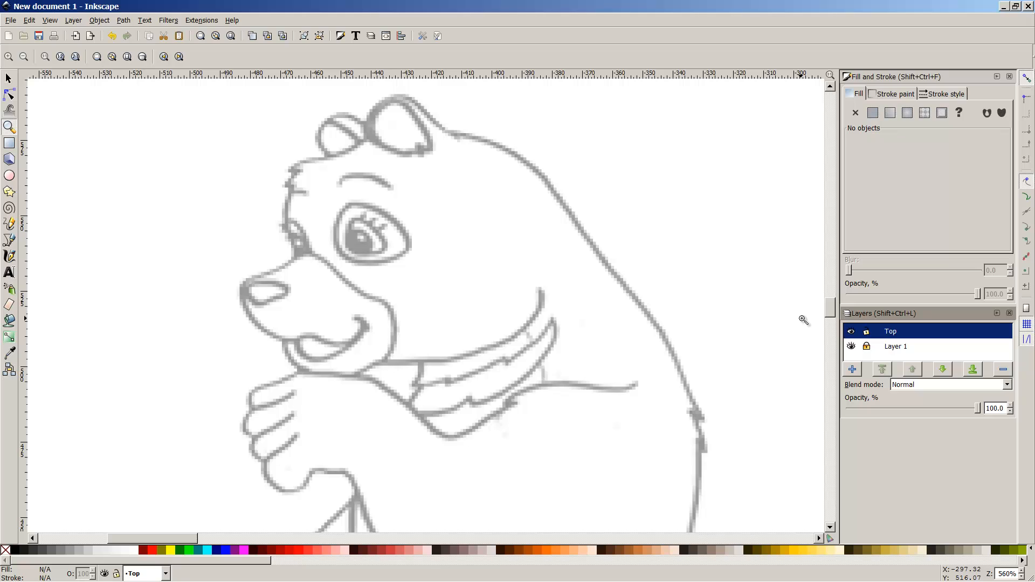
{"action": "mouse_move", "coordinate": [297, 286]}
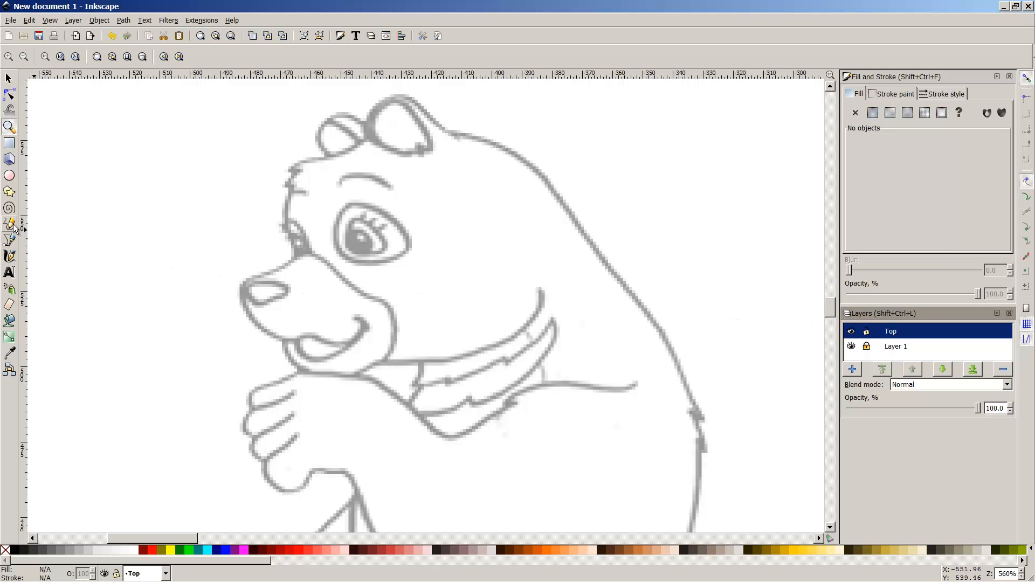
{"action": "mouse_move", "coordinate": [11, 225]}
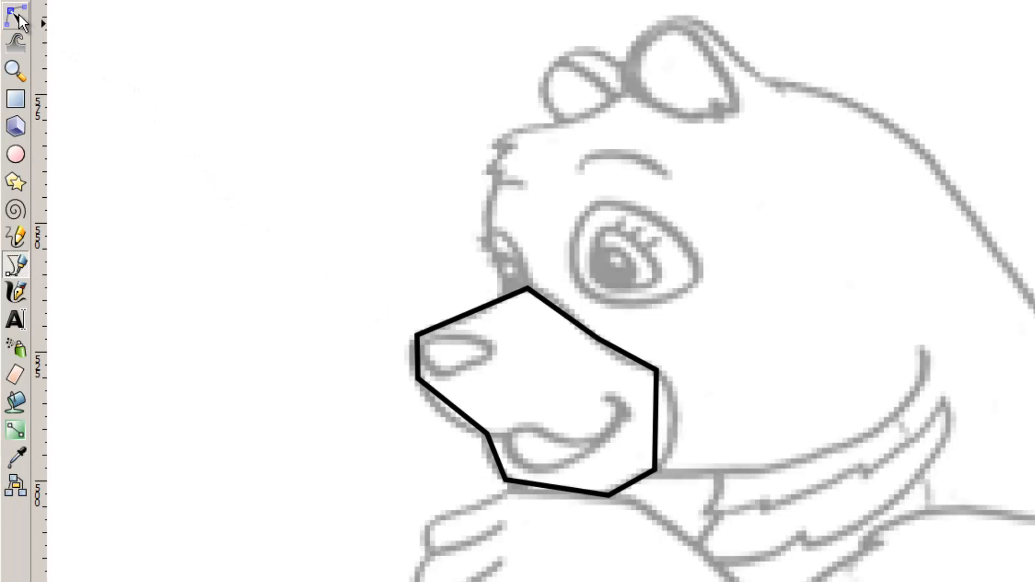
{"action": "mouse_move", "coordinate": [16, 17]}
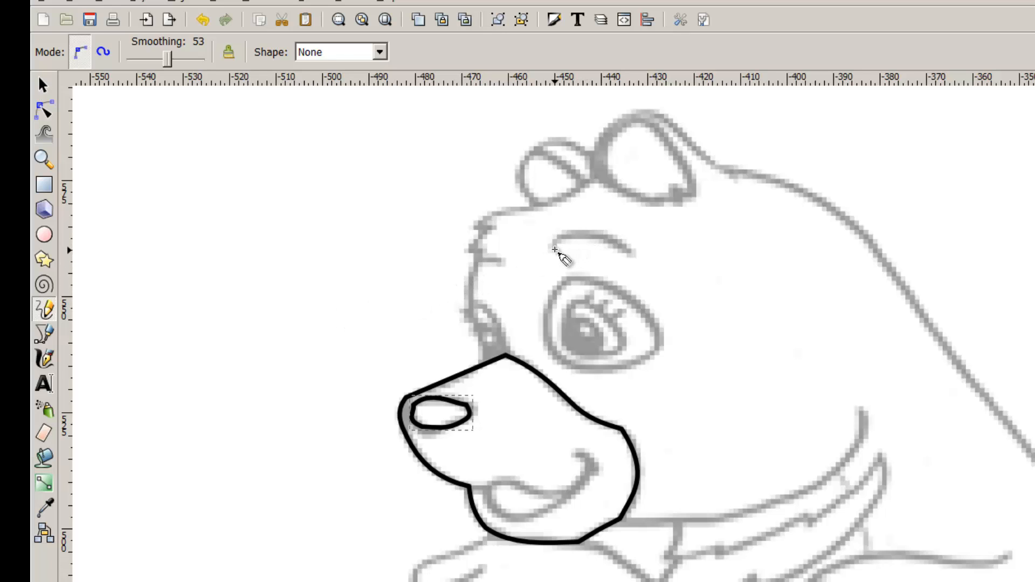
Pencil in the eyebrow and the cheek curve down to the muzzle in black
{"action": "left_click_drag", "start_coordinate": [554, 249], "coordinate": [630, 252]}
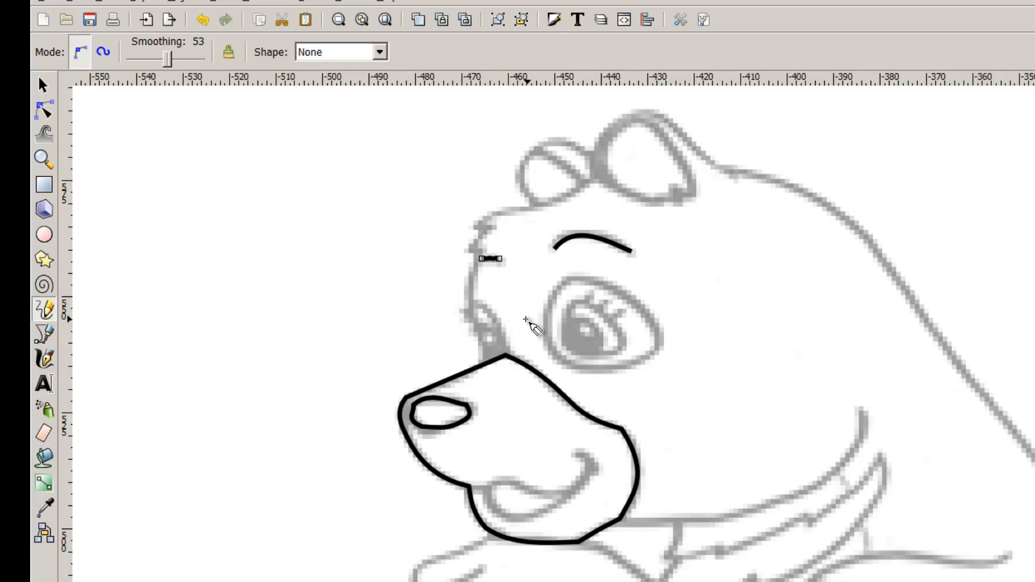
{"action": "mouse_move", "coordinate": [475, 311]}
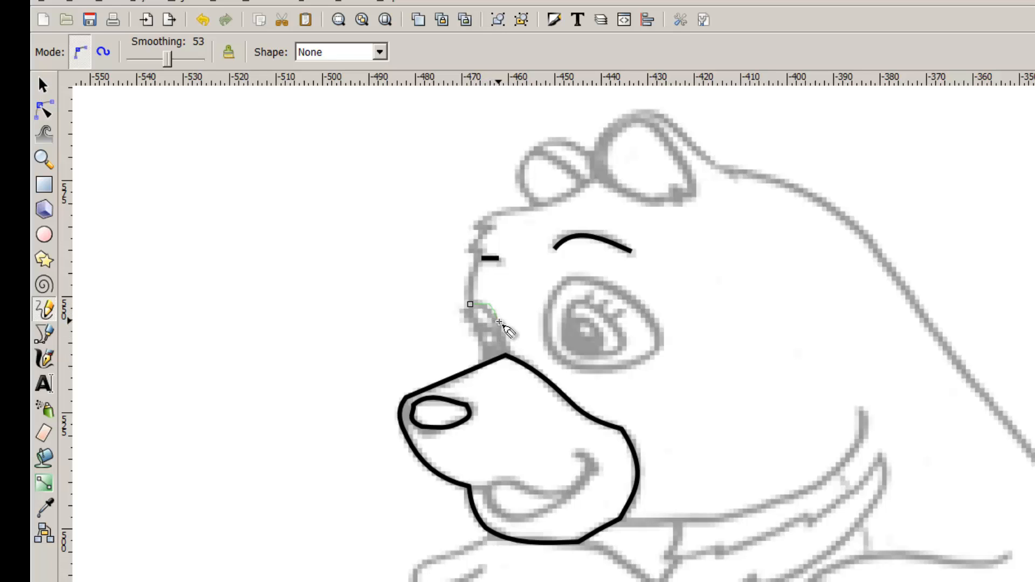
{"action": "left_click_drag", "start_coordinate": [470, 304], "coordinate": [505, 353]}
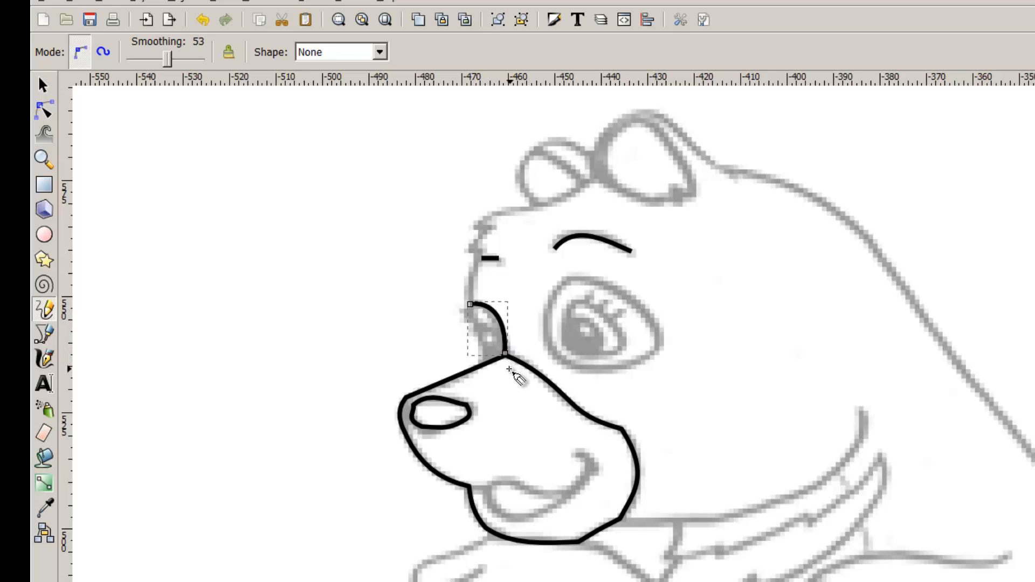
{"action": "mouse_move", "coordinate": [479, 340]}
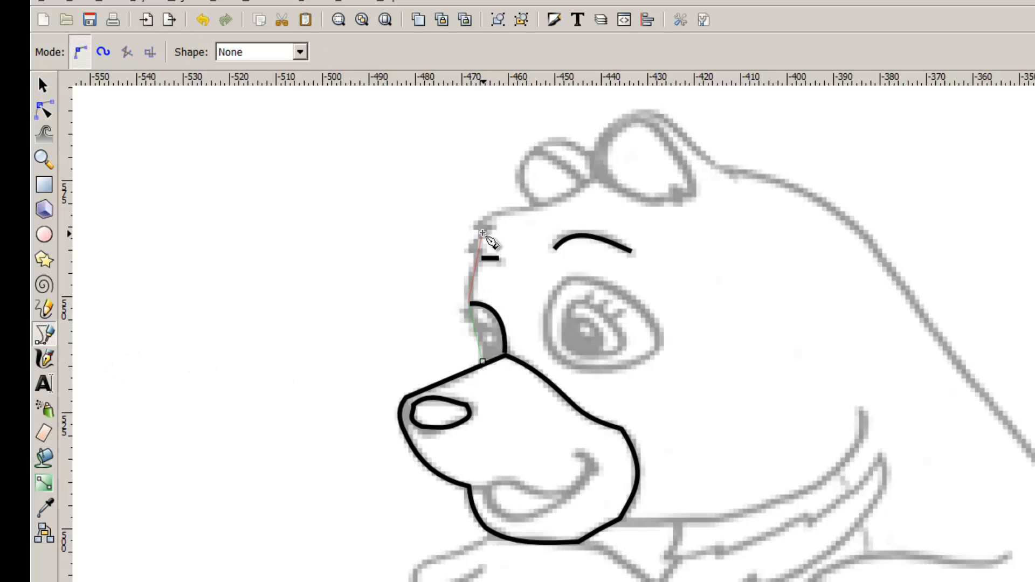
Trace the forehead-to-ear outline, then drag its nodes to fit the sketched large ear
{"action": "left_click", "coordinate": [597, 185]}
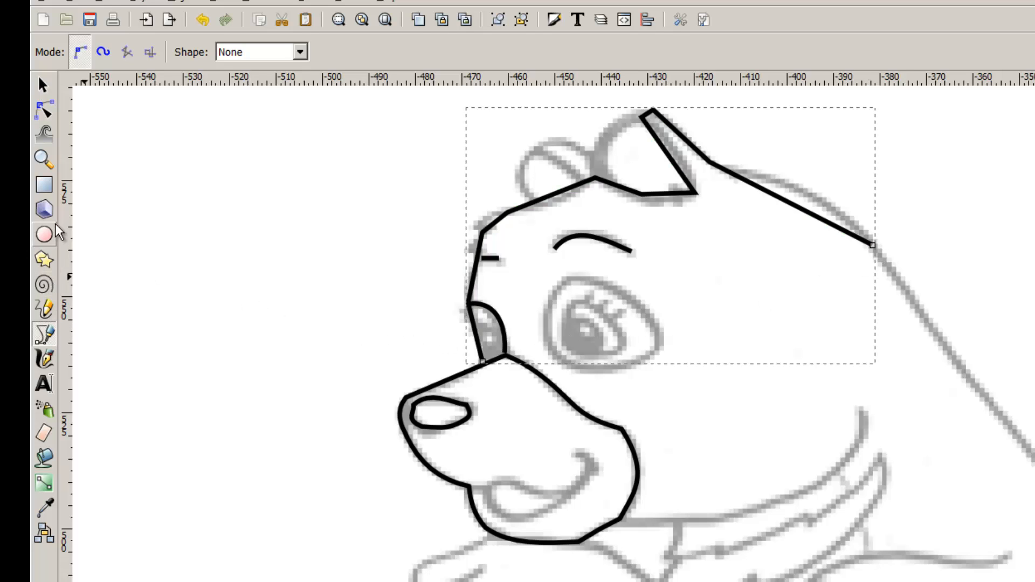
{"action": "left_click", "coordinate": [43, 110]}
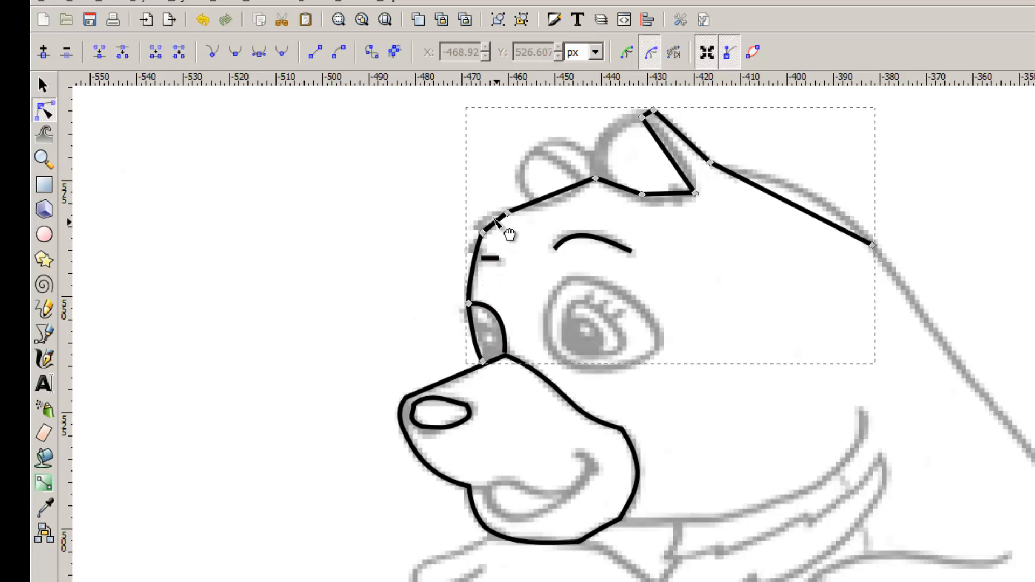
{"action": "mouse_move", "coordinate": [555, 218]}
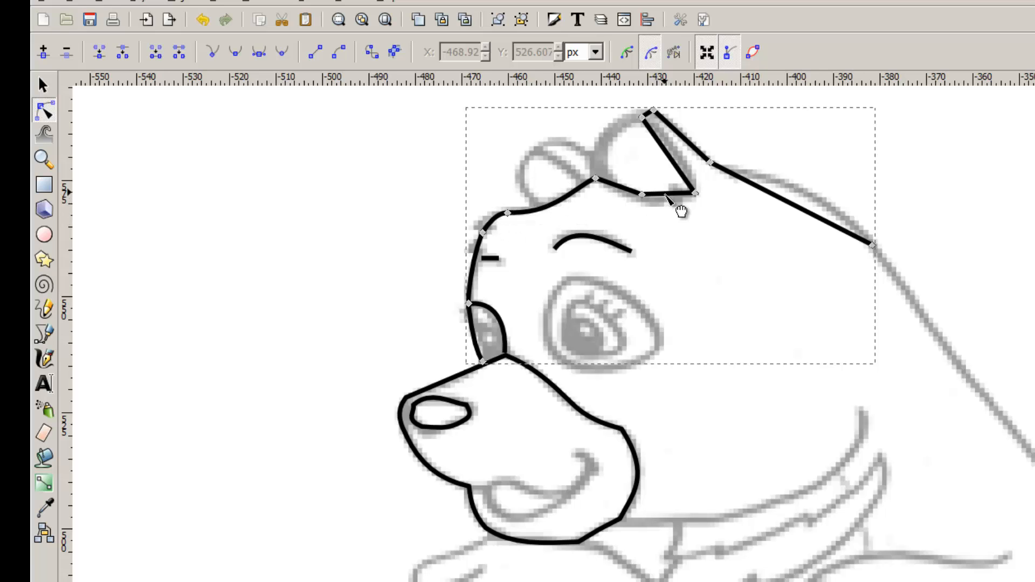
{"action": "left_click_drag", "start_coordinate": [680, 197], "coordinate": [686, 165]}
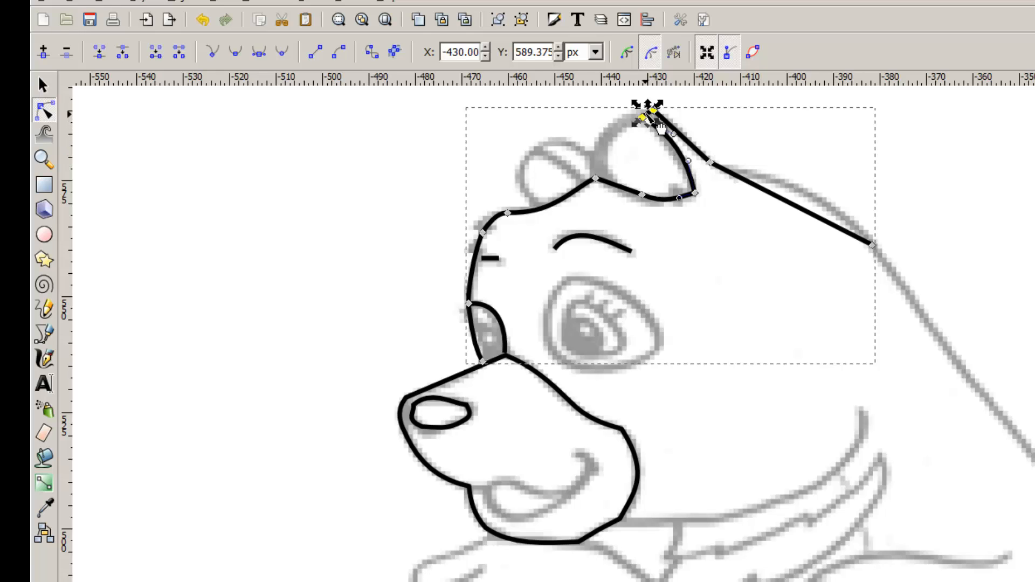
{"action": "left_click_drag", "start_coordinate": [644, 119], "coordinate": [653, 122]}
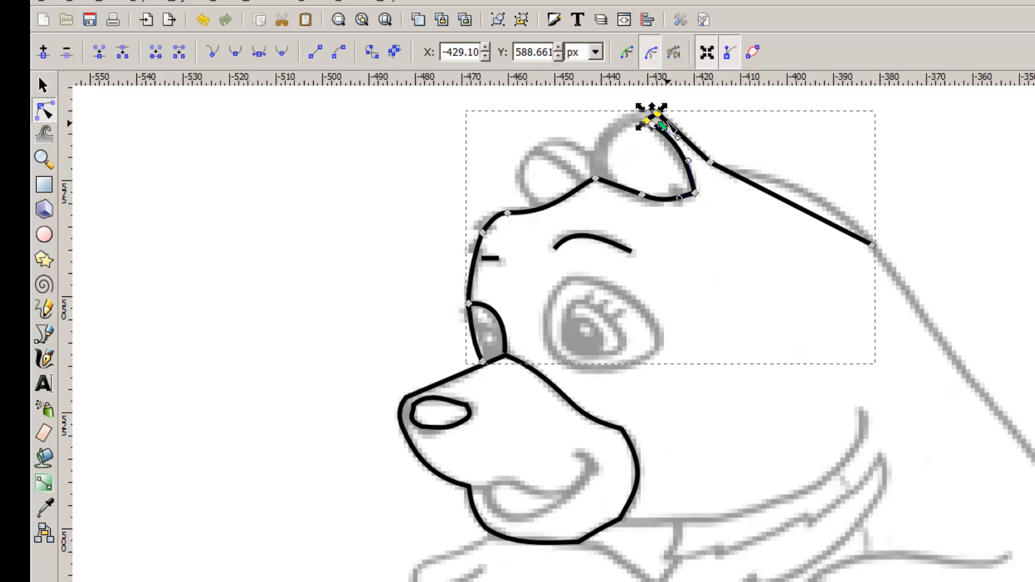
{"action": "left_click_drag", "start_coordinate": [660, 126], "coordinate": [646, 124]}
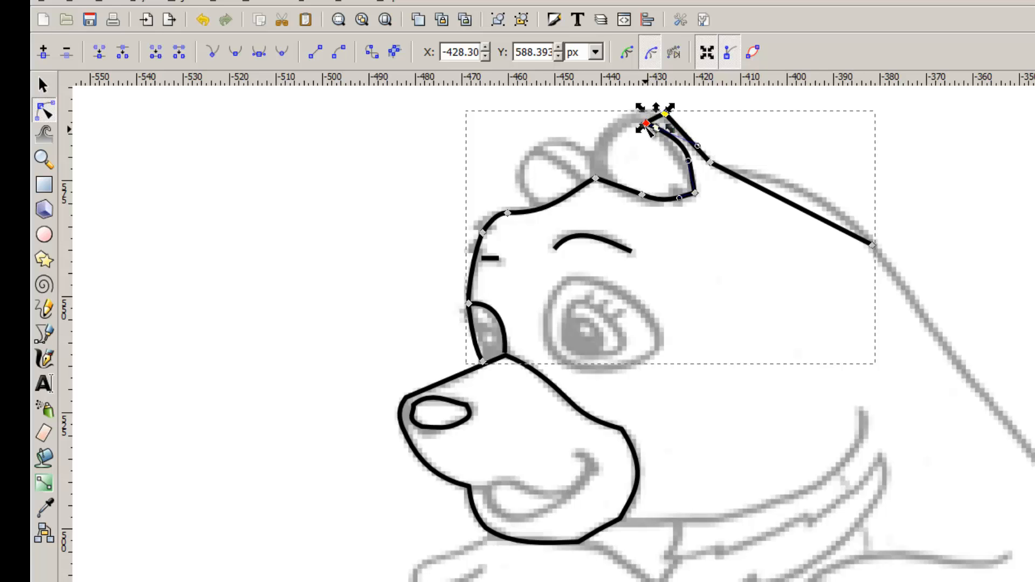
{"action": "left_click_drag", "start_coordinate": [644, 125], "coordinate": [637, 117]}
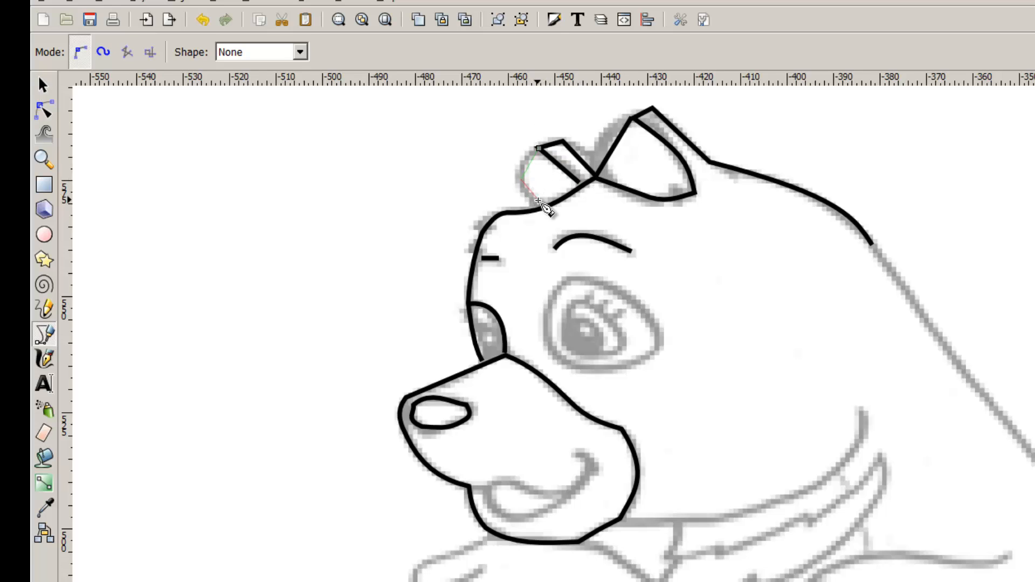
Select the small ear path and bend its segment into a curve along the sketch
{"action": "left_click", "coordinate": [43, 109]}
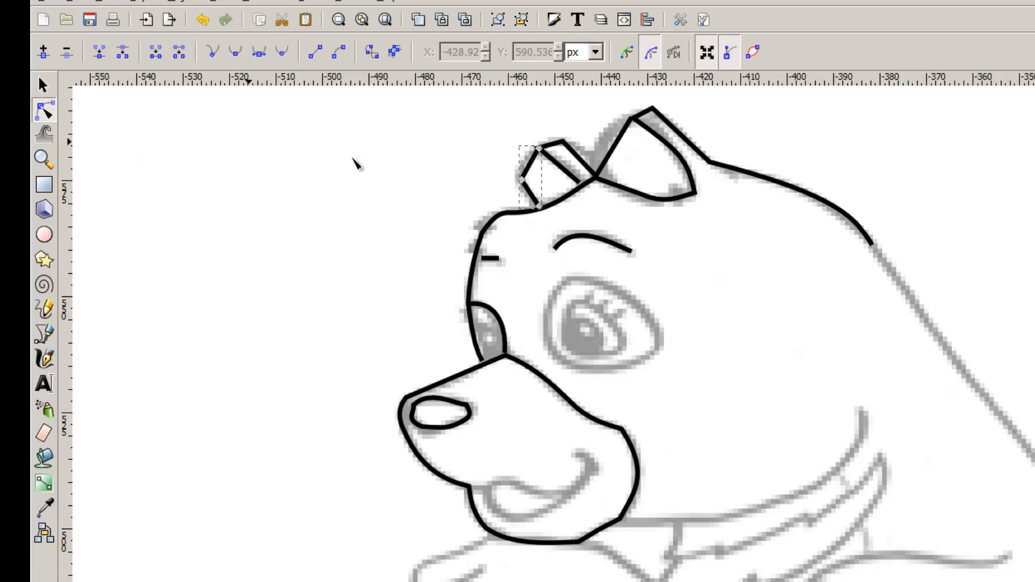
{"action": "left_click", "coordinate": [529, 179]}
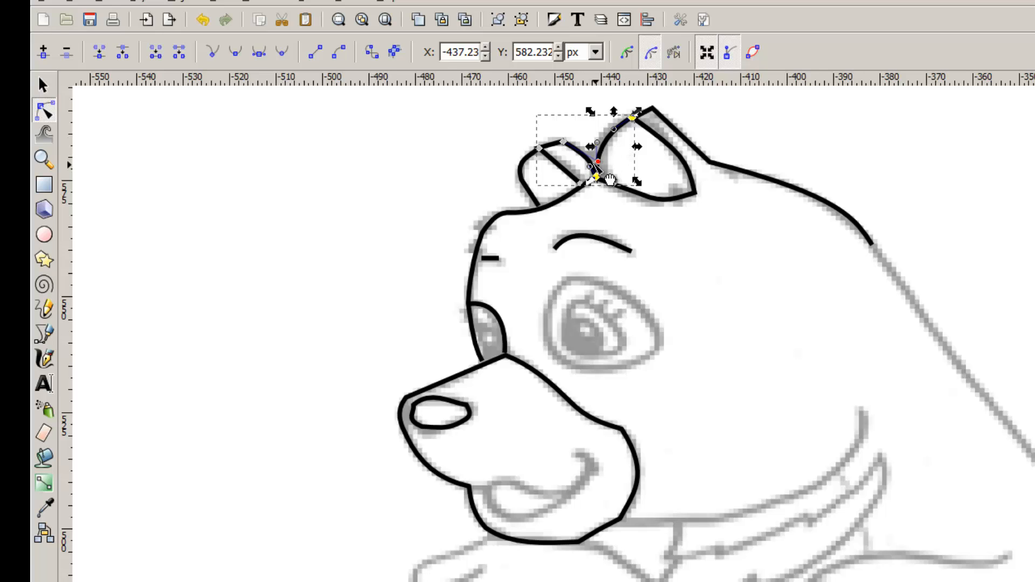
{"action": "left_click_drag", "start_coordinate": [597, 163], "coordinate": [594, 170]}
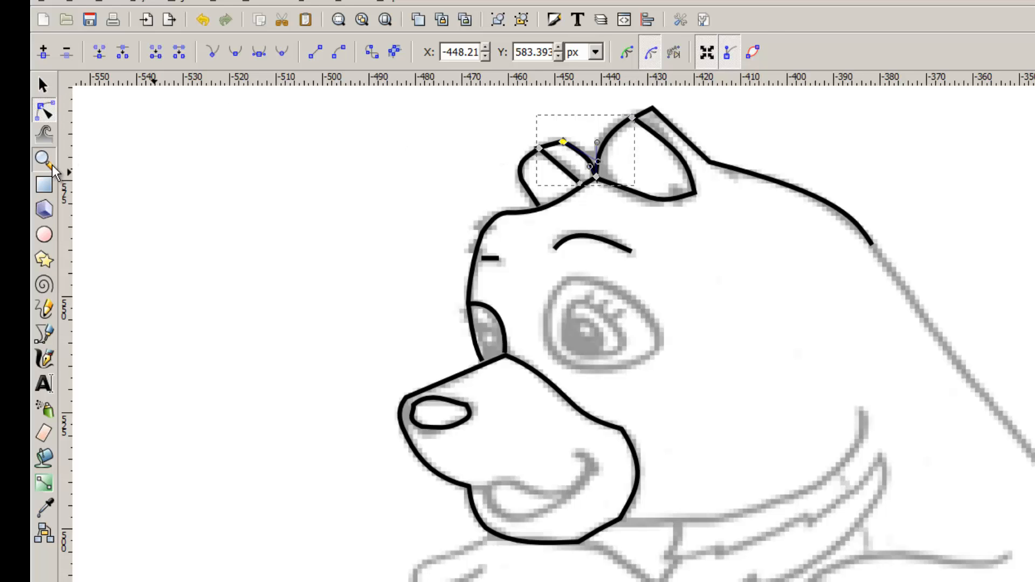
{"action": "left_click", "coordinate": [42, 158]}
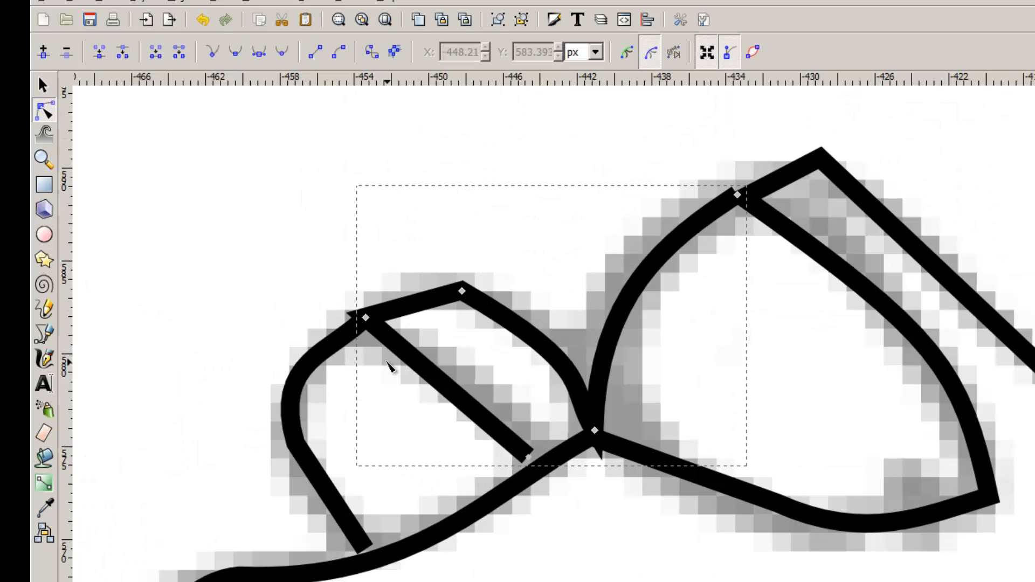
Reshape the small ear's nodes and curves so its inner line meets the head outline
{"action": "left_click", "coordinate": [366, 319]}
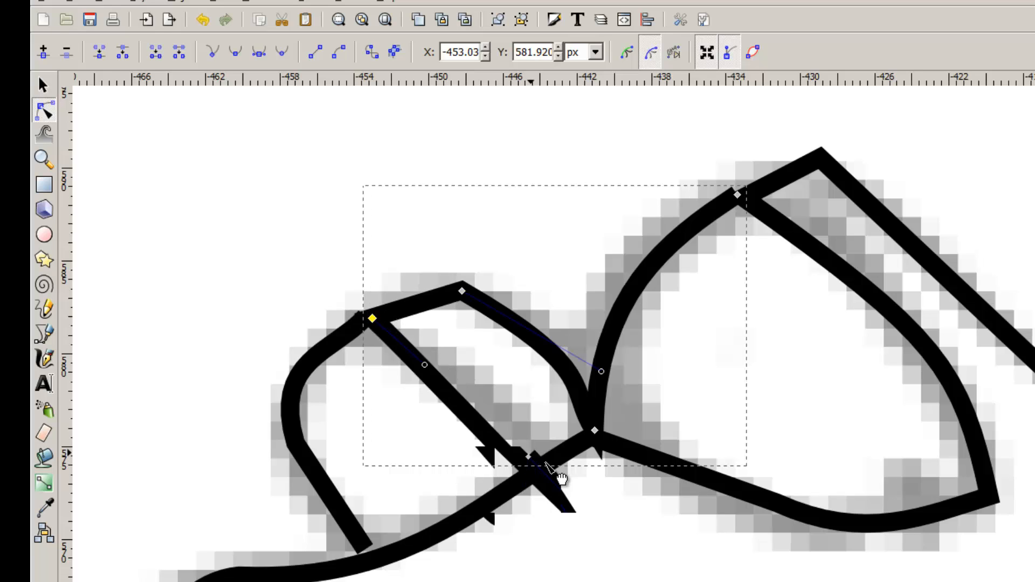
{"action": "left_click_drag", "start_coordinate": [557, 475], "coordinate": [537, 462]}
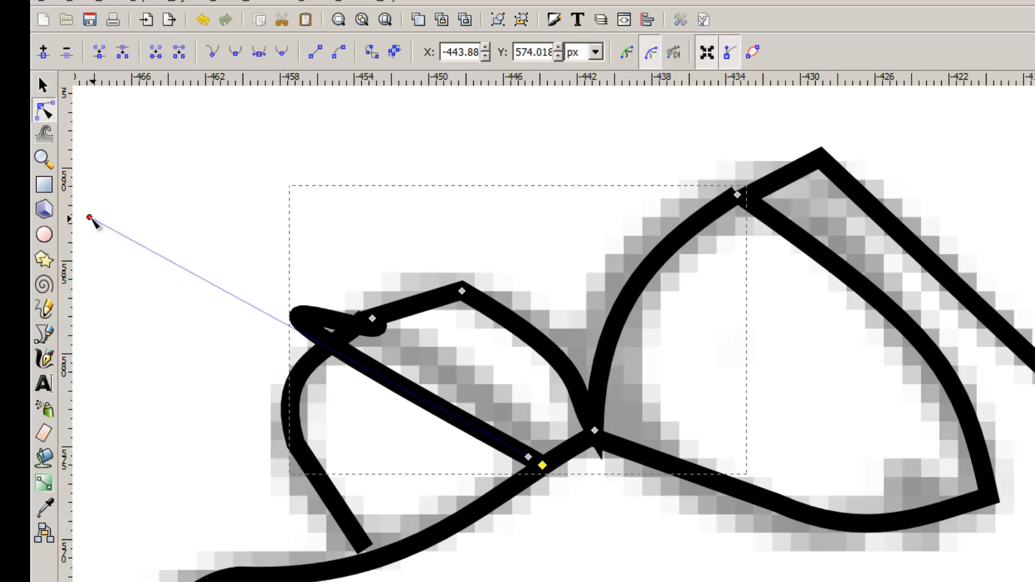
{"action": "left_click_drag", "start_coordinate": [89, 218], "coordinate": [480, 405]}
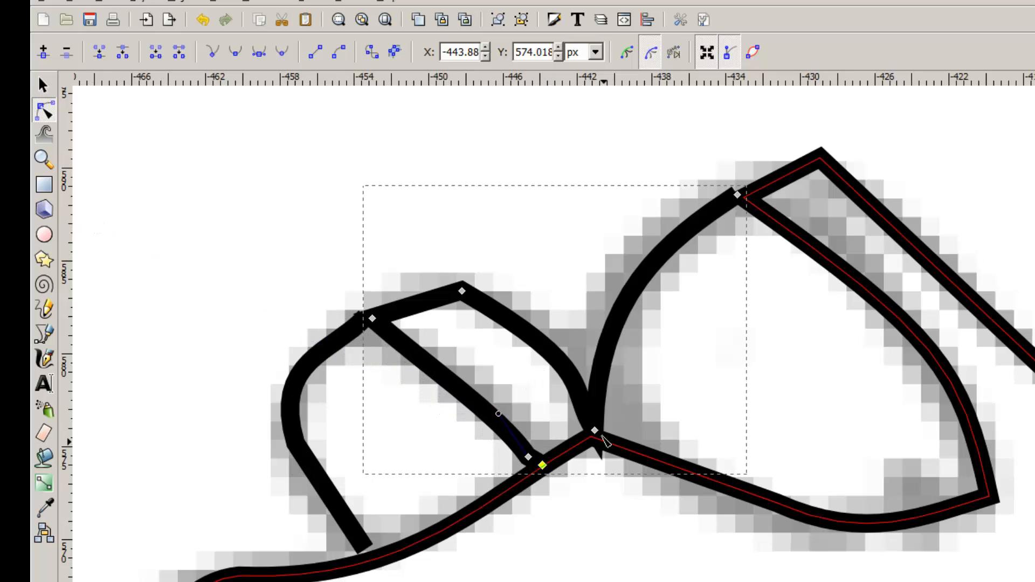
{"action": "left_click_drag", "start_coordinate": [593, 431], "coordinate": [594, 422]}
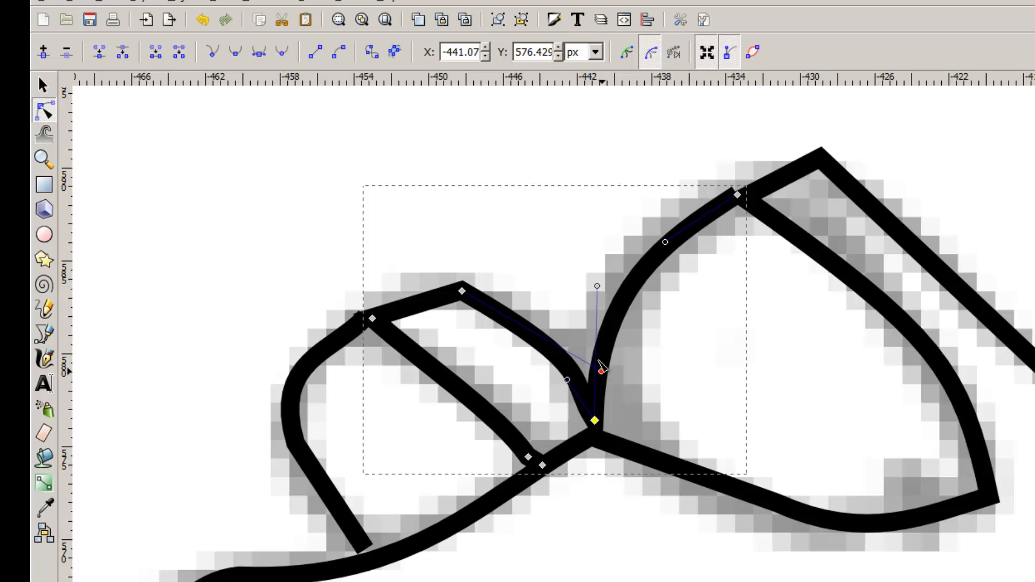
{"action": "left_click_drag", "start_coordinate": [600, 370], "coordinate": [496, 278]}
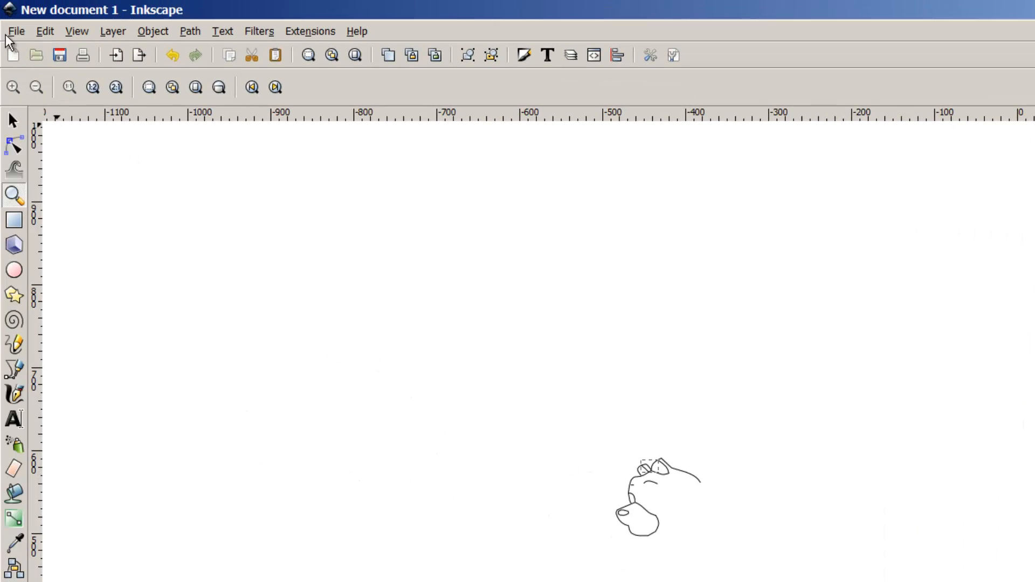
Save the drawing as 'bear' in the Dan folder
{"action": "left_click", "coordinate": [16, 31]}
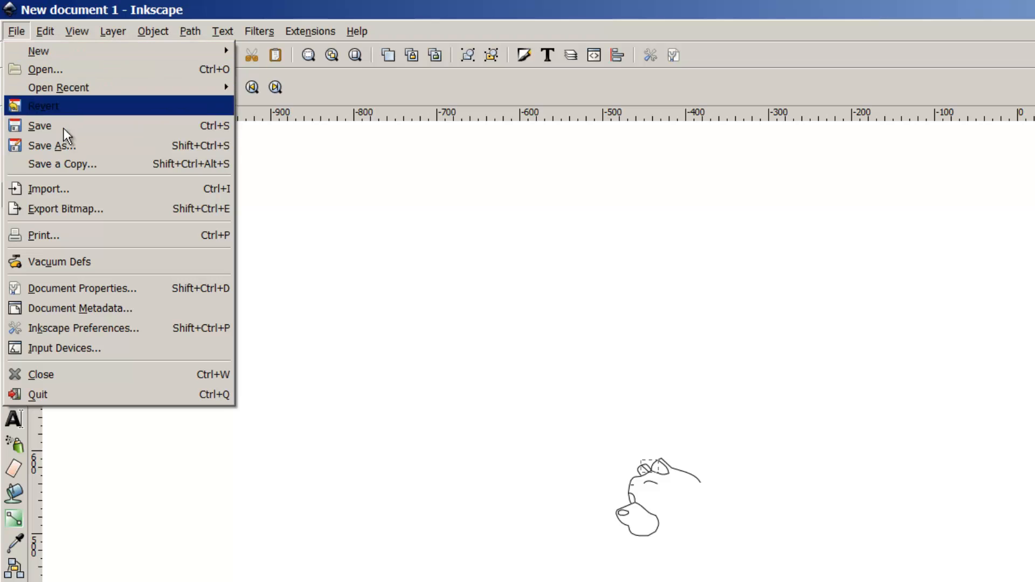
{"action": "left_click", "coordinate": [50, 144]}
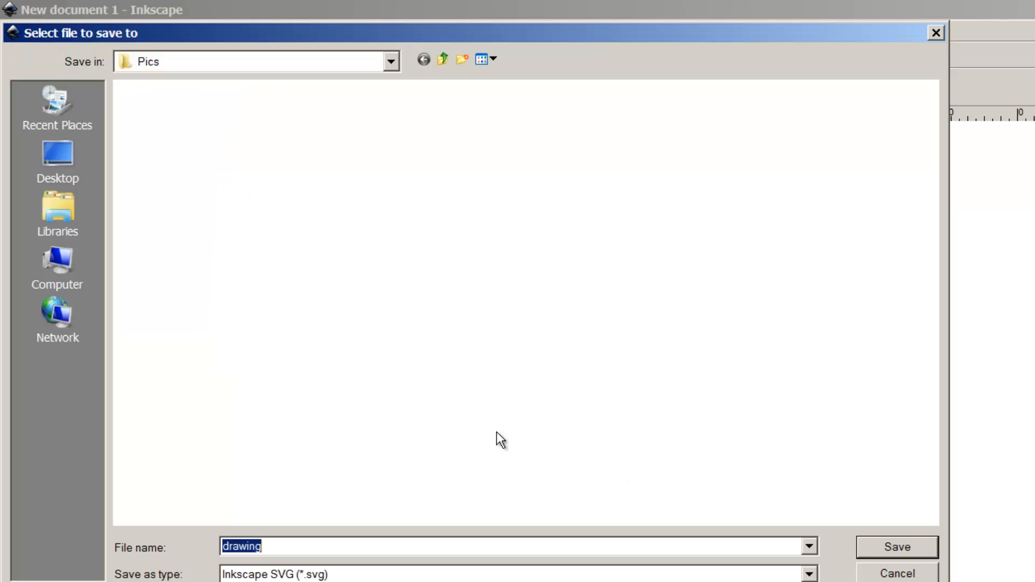
{"action": "left_click", "coordinate": [391, 61]}
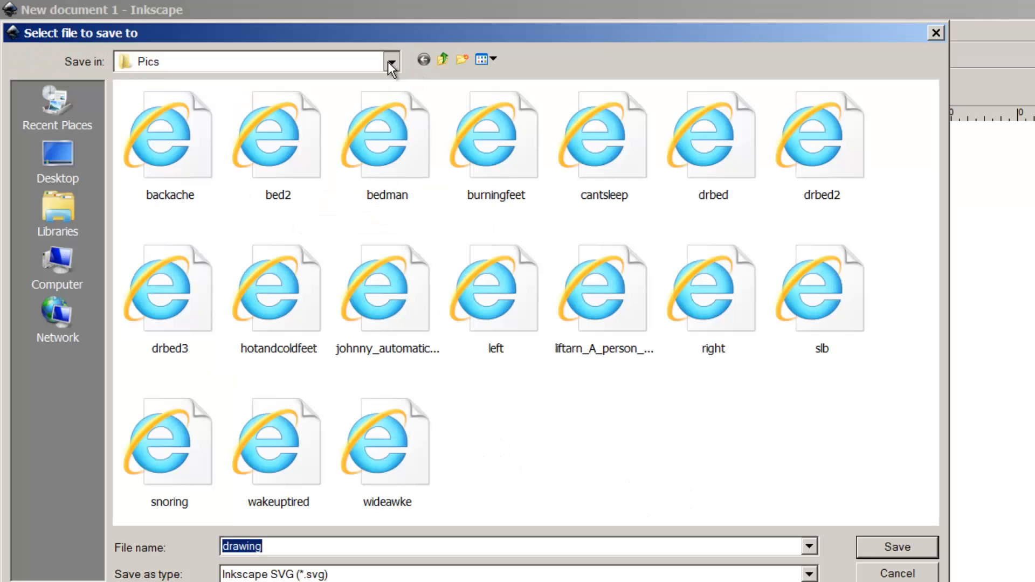
{"action": "left_click", "coordinate": [390, 61]}
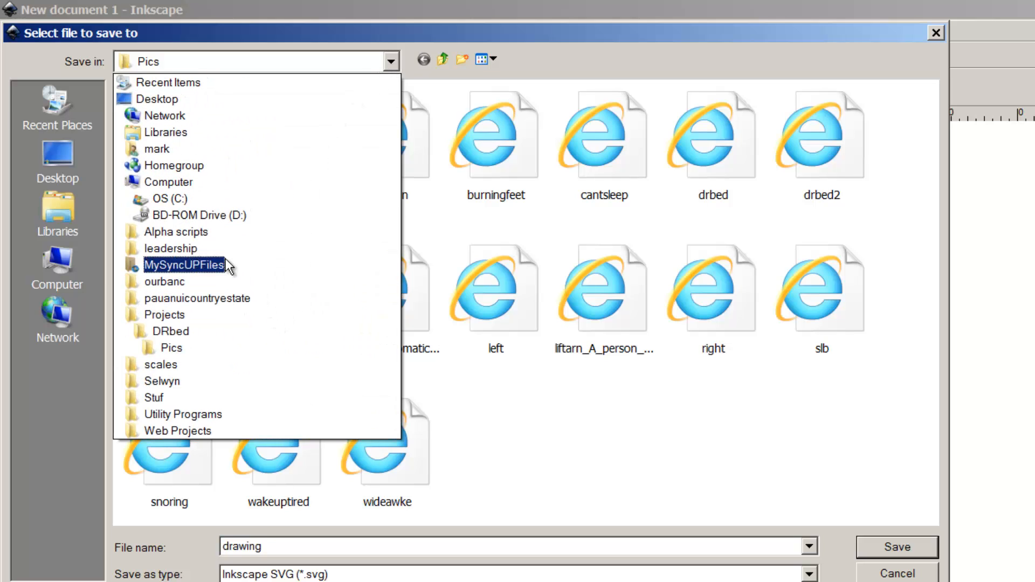
{"action": "left_click", "coordinate": [164, 315]}
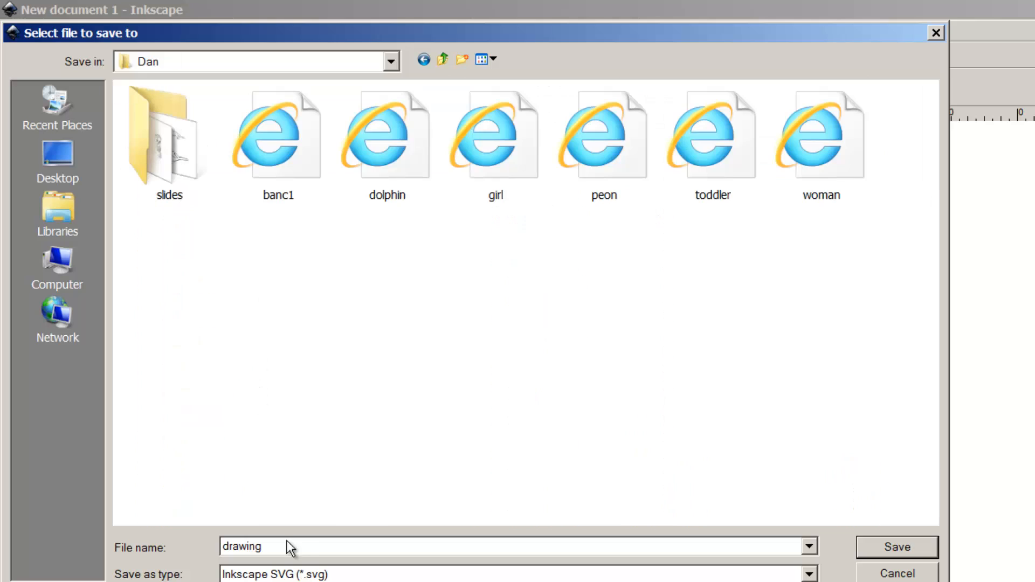
{"action": "type", "text": "b"}
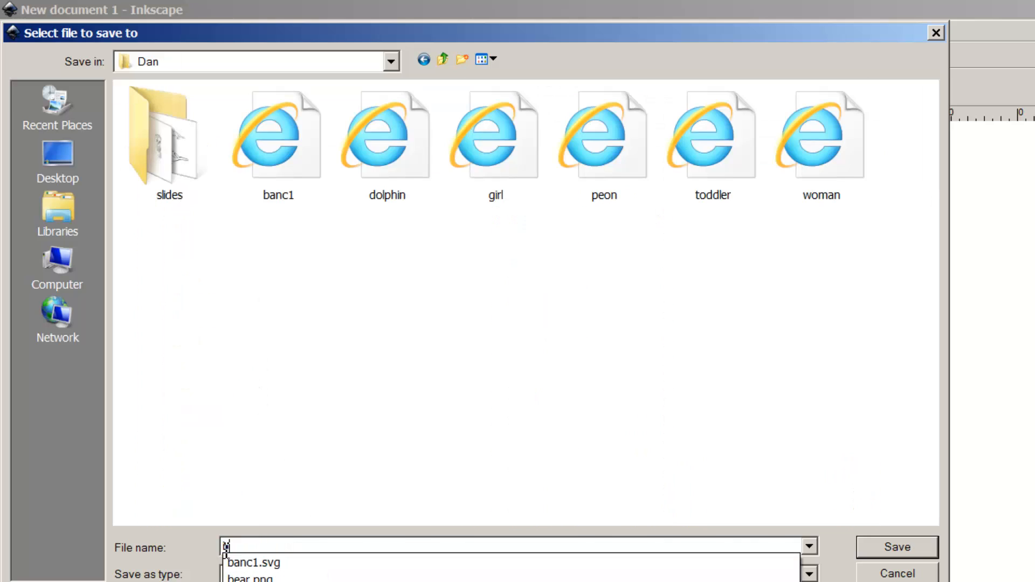
{"action": "type", "text": "ear"}
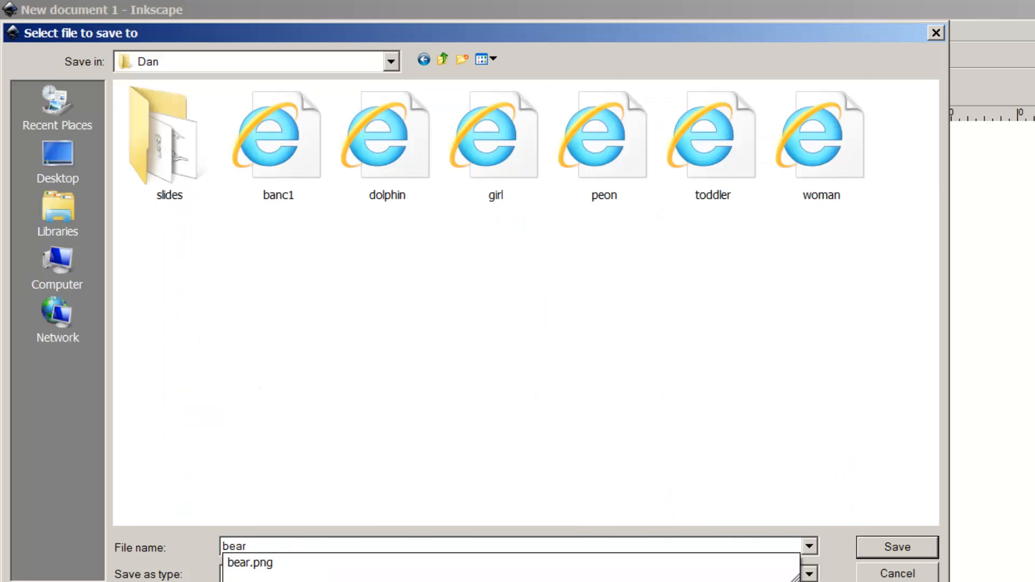
{"action": "left_click", "coordinate": [895, 547]}
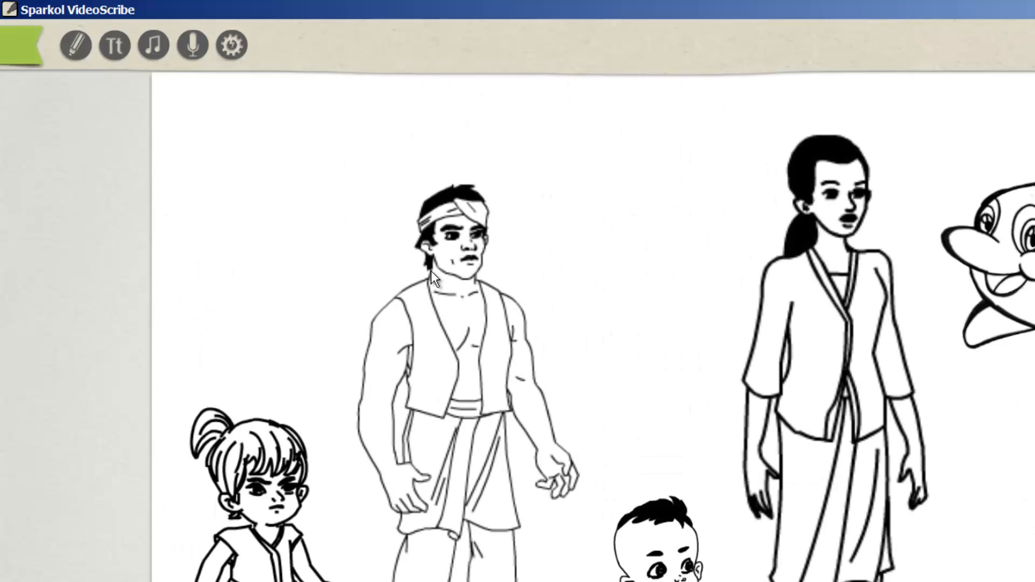
Add bear.svg from Projects > Dan to the VideoScribe canvas
{"action": "left_click", "coordinate": [74, 45]}
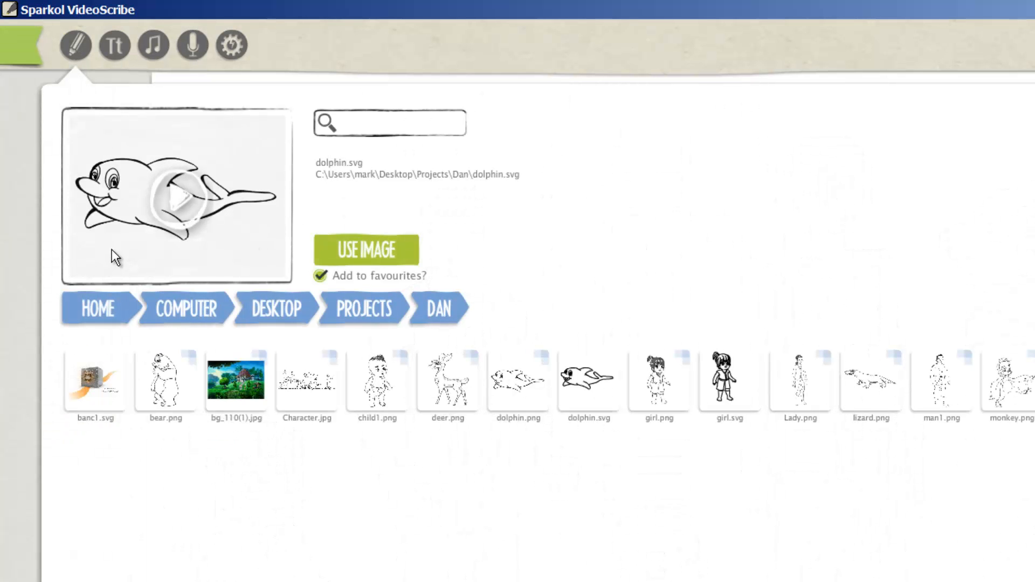
{"action": "left_click", "coordinate": [363, 308]}
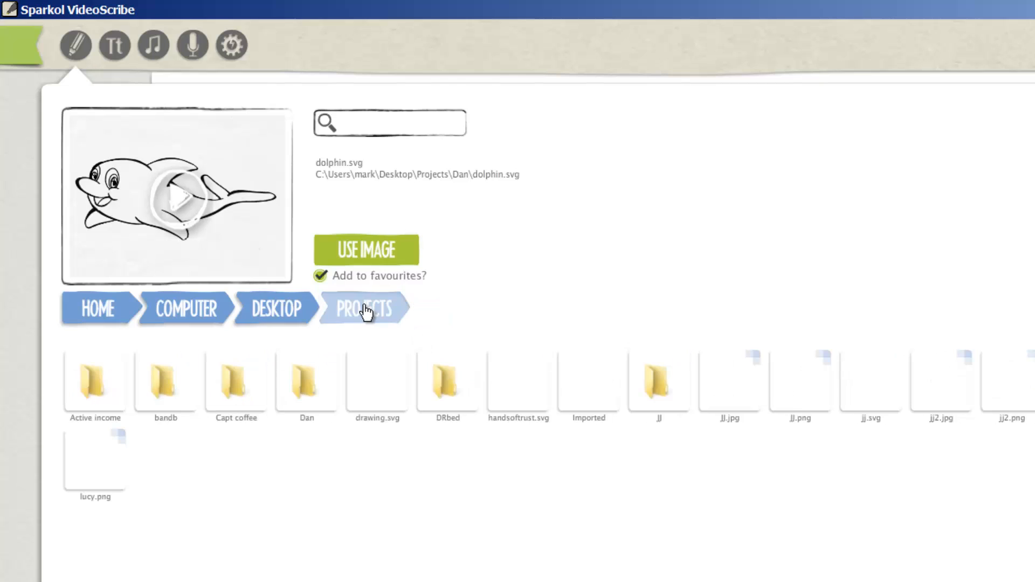
{"action": "left_click", "coordinate": [363, 308]}
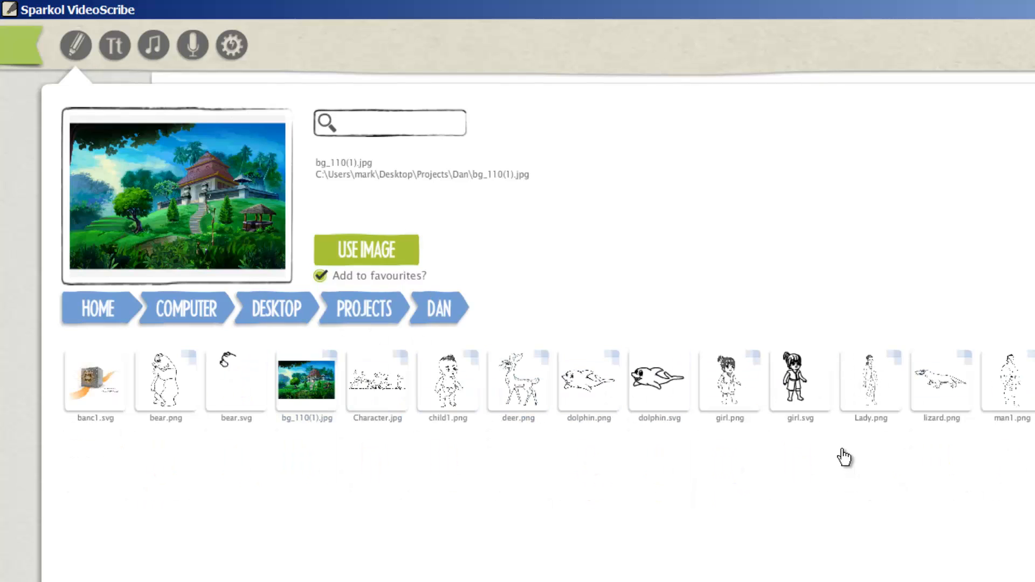
{"action": "left_click", "coordinate": [447, 379]}
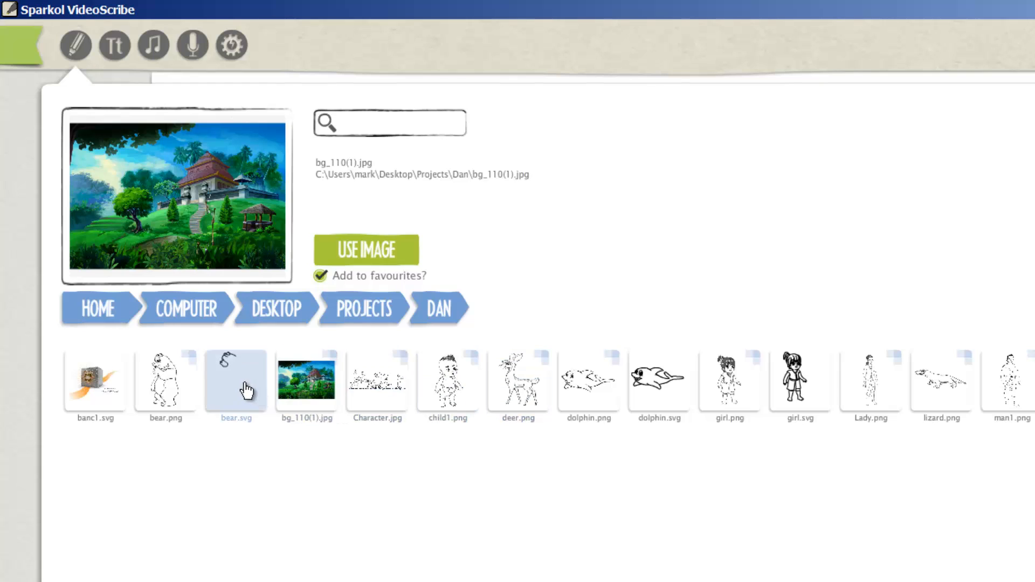
{"action": "left_click", "coordinate": [234, 379]}
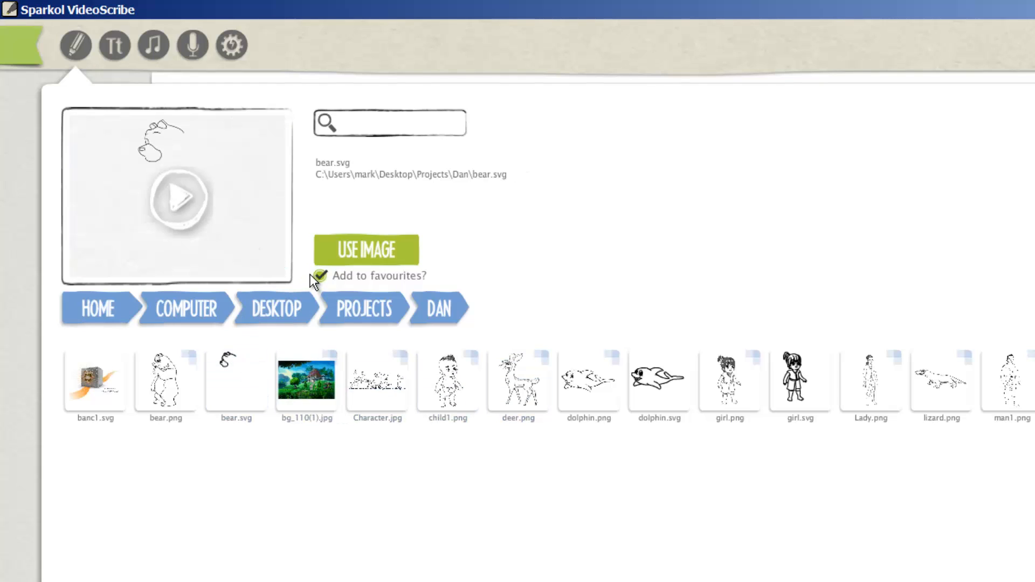
{"action": "mouse_move", "coordinate": [365, 250]}
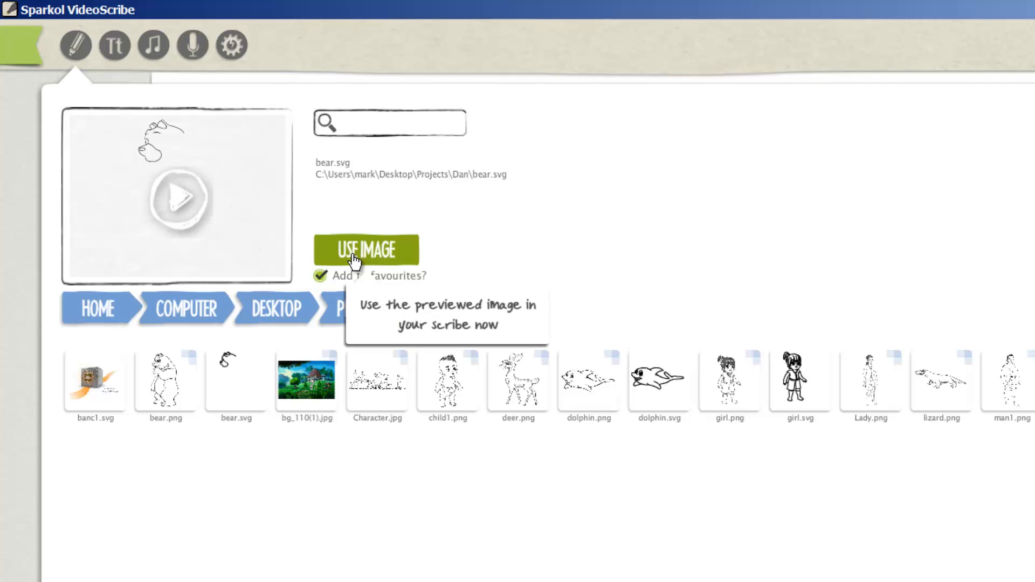
{"action": "left_click", "coordinate": [366, 249]}
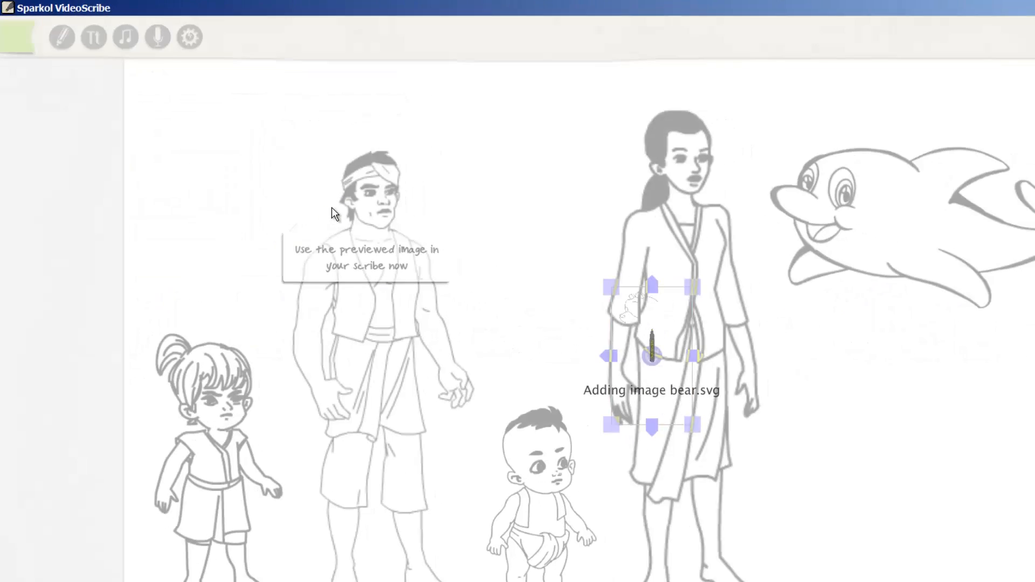